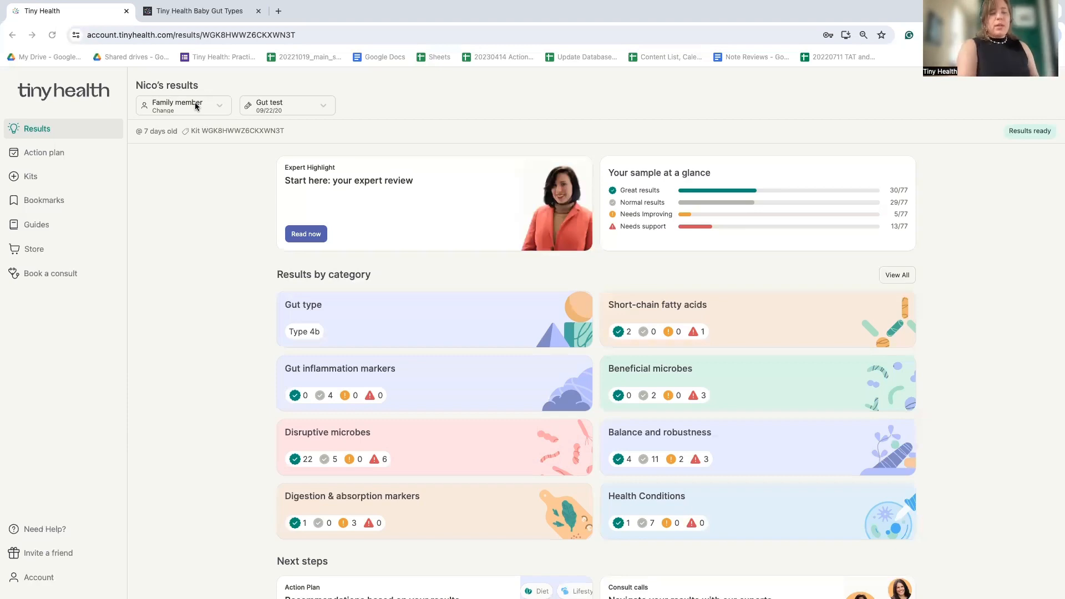
Step: Scroll the results overview and open Nico's Type 4b gut type details
{"action": "scroll", "scroll_direction": "down", "scroll_amount": 3}
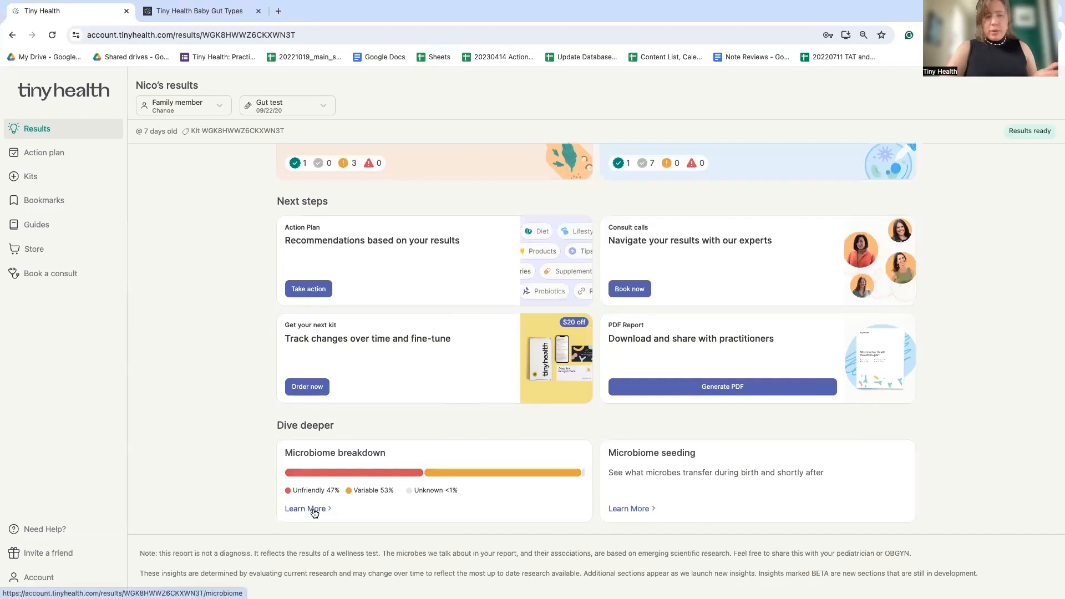
{"action": "left_click", "coordinate": [305, 508]}
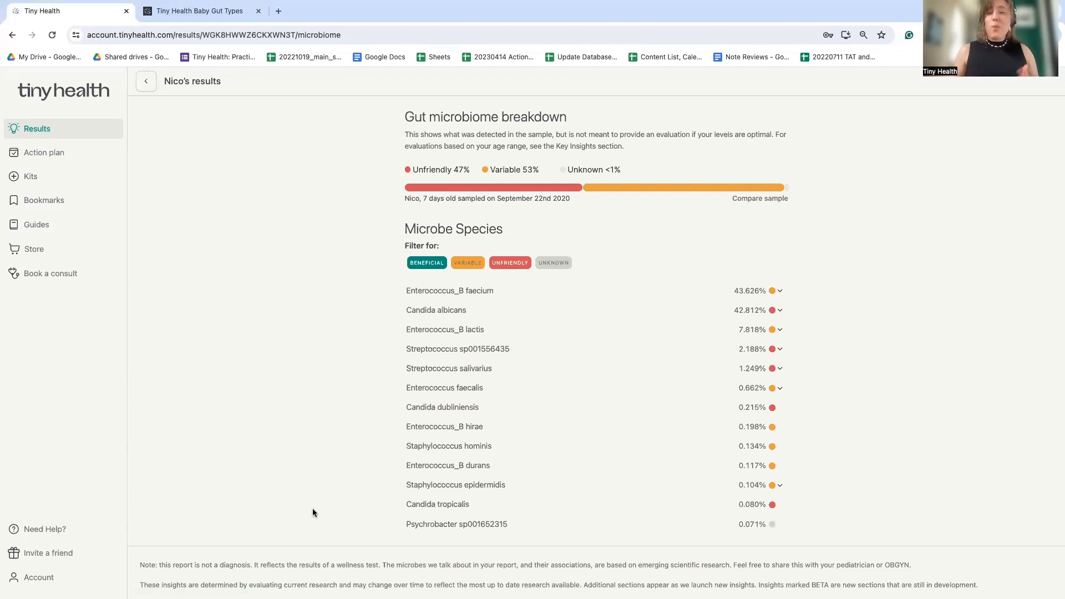
{"action": "mouse_move", "coordinate": [319, 521]}
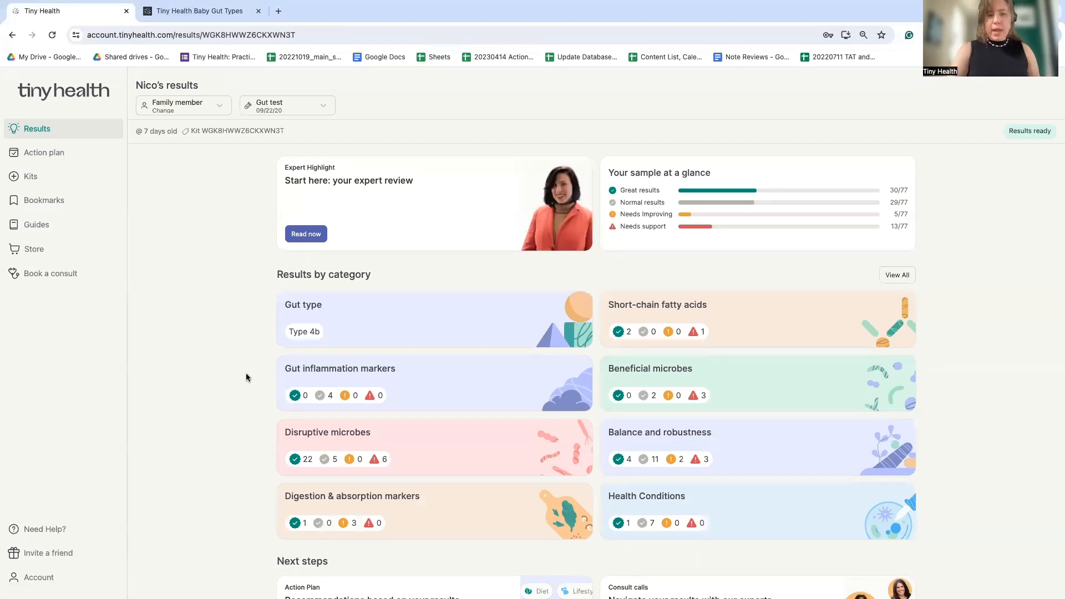
{"action": "mouse_move", "coordinate": [564, 491]}
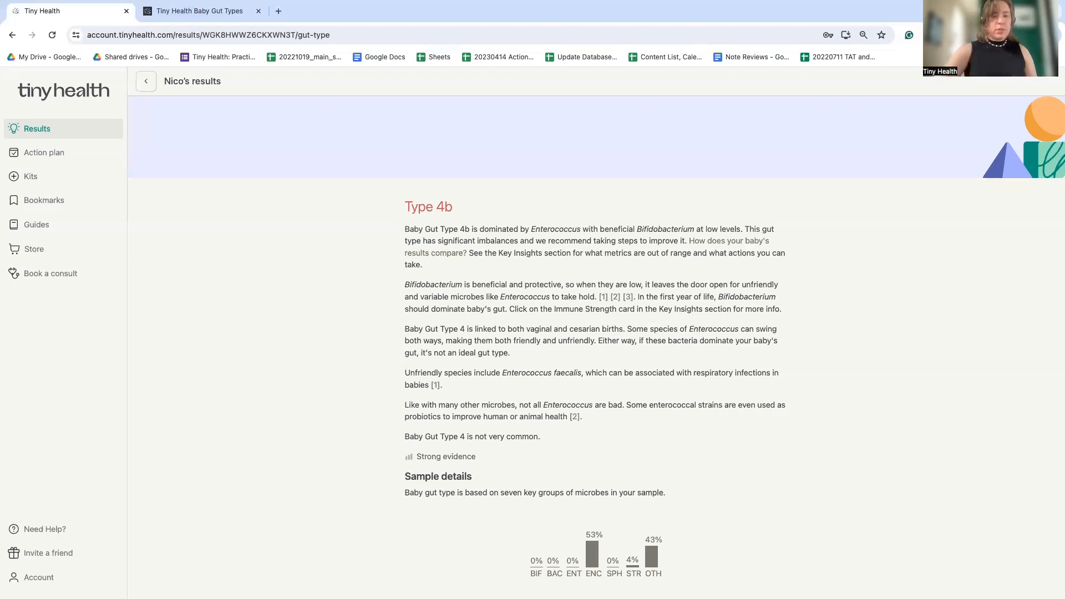
Step: Switch to the Baby Gut Types blog article with its age-range prevalence charts
{"action": "left_click", "coordinate": [197, 11]}
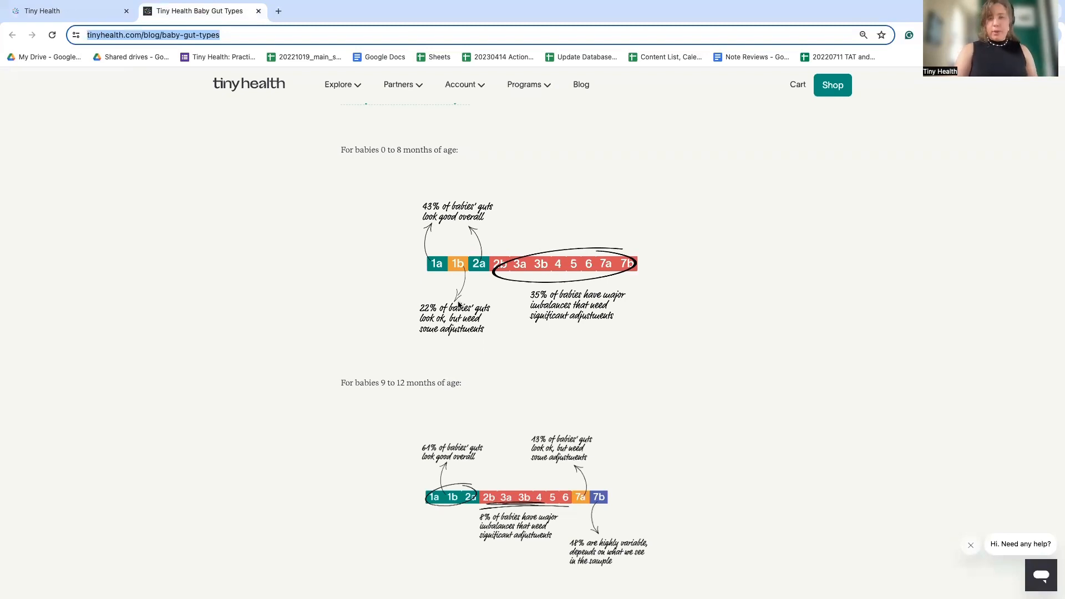
{"action": "mouse_move", "coordinate": [477, 302]}
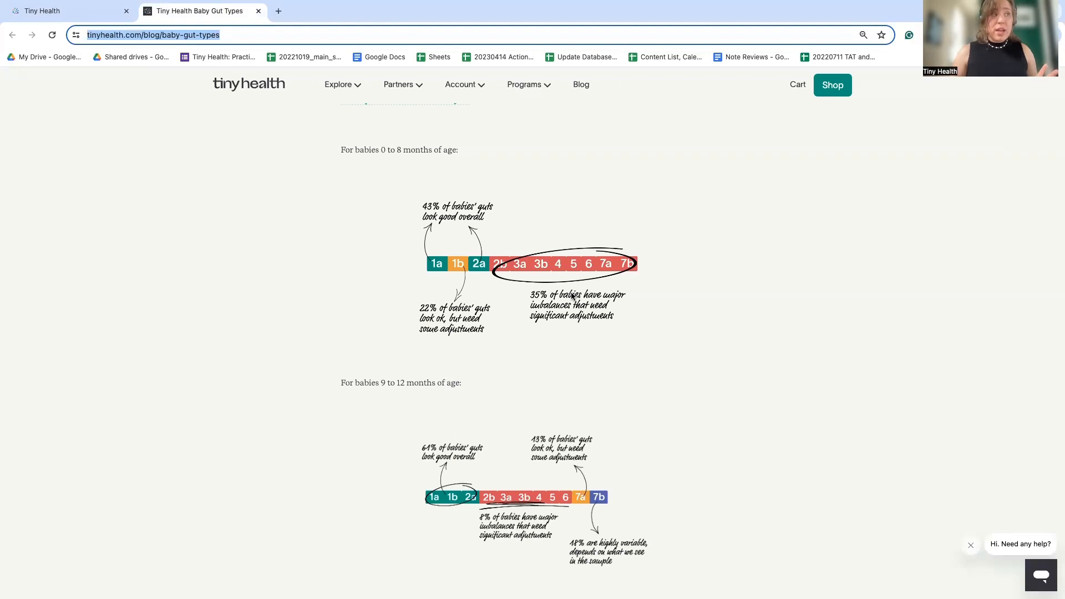
{"action": "mouse_move", "coordinate": [516, 261]}
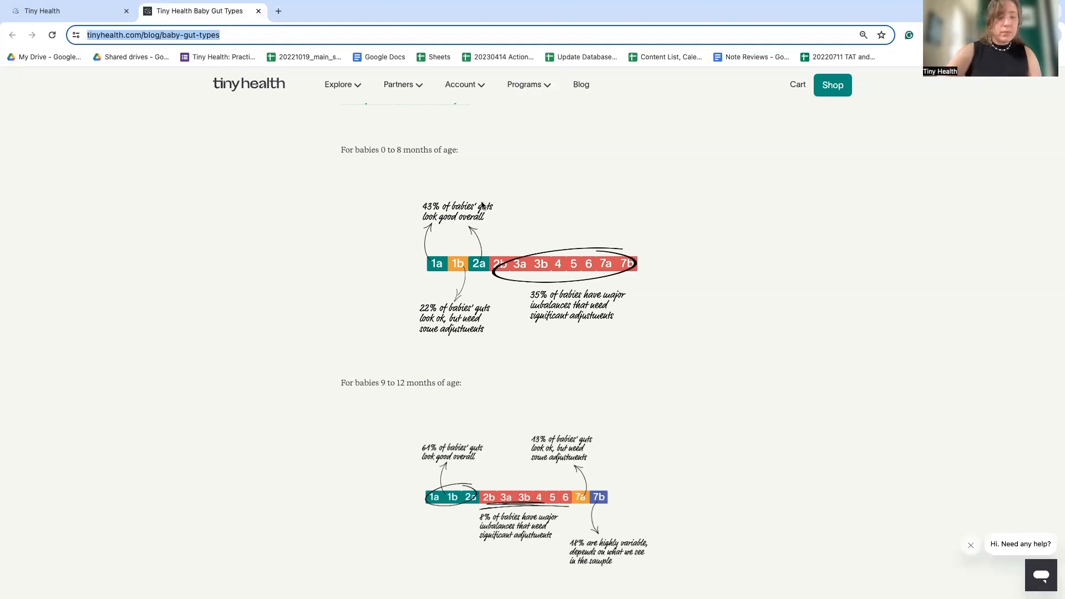
Step: Return to the Type 4b page and scroll down to the sample scatter plot
{"action": "left_click", "coordinate": [61, 11]}
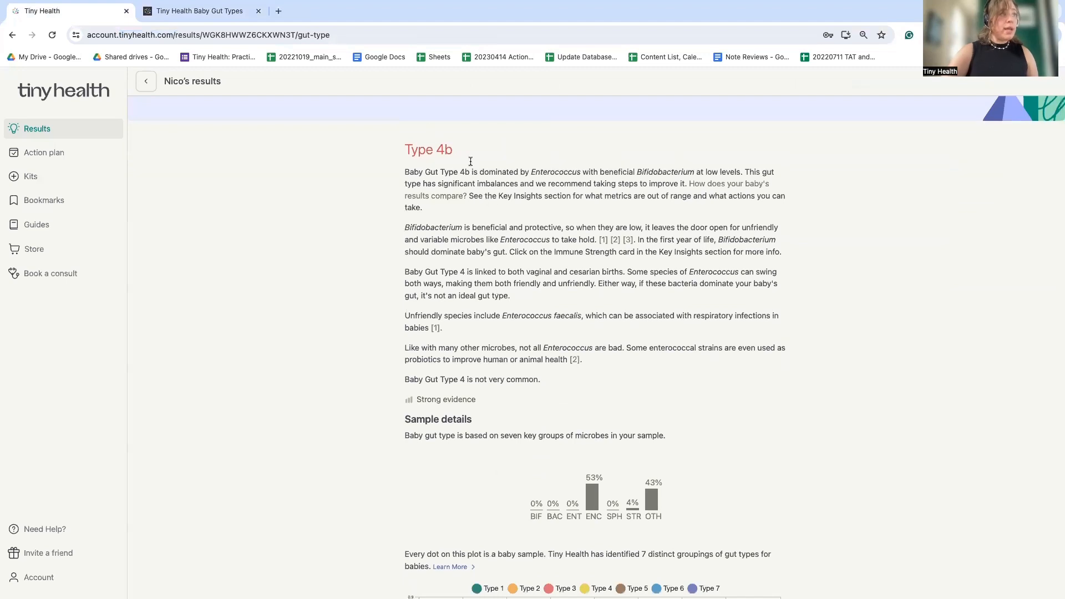
{"action": "scroll", "scroll_direction": "down", "scroll_amount": 3}
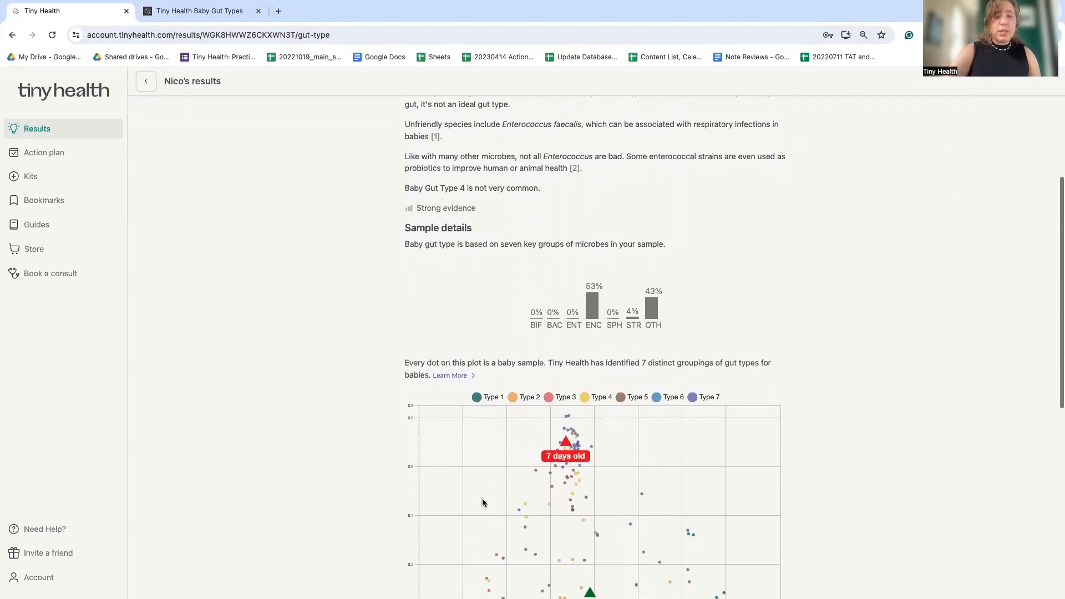
{"action": "scroll", "scroll_direction": "down", "scroll_amount": 3}
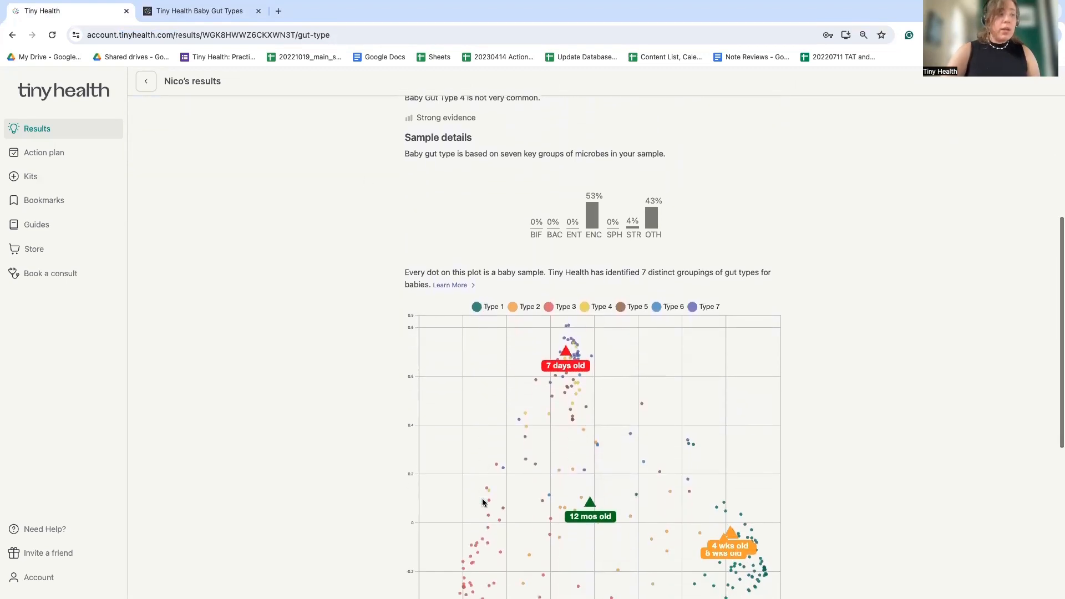
{"action": "scroll", "scroll_direction": "down", "scroll_amount": 3}
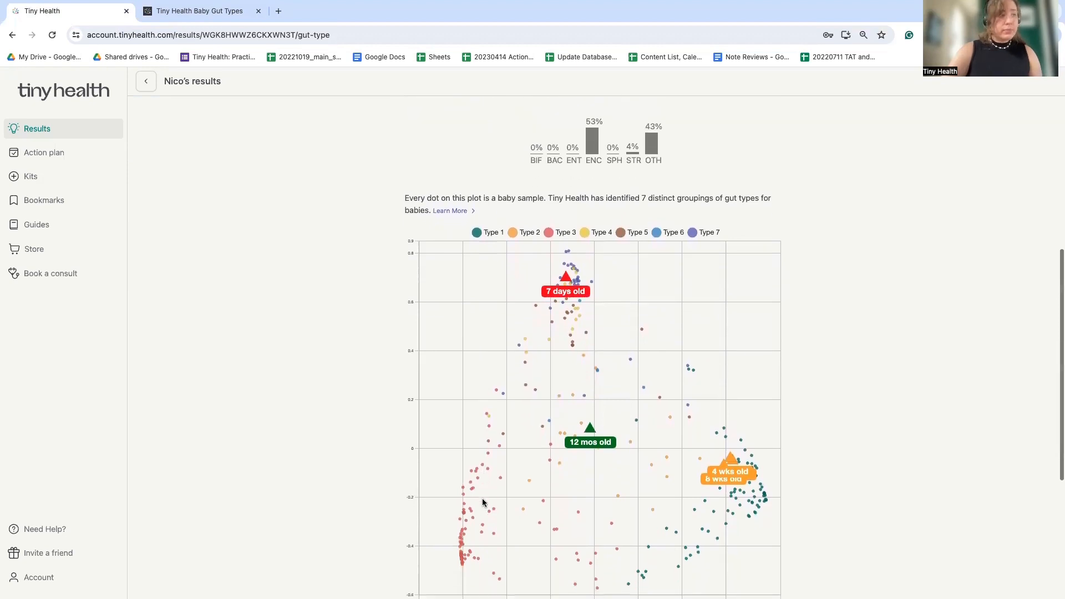
{"action": "mouse_move", "coordinate": [598, 408]}
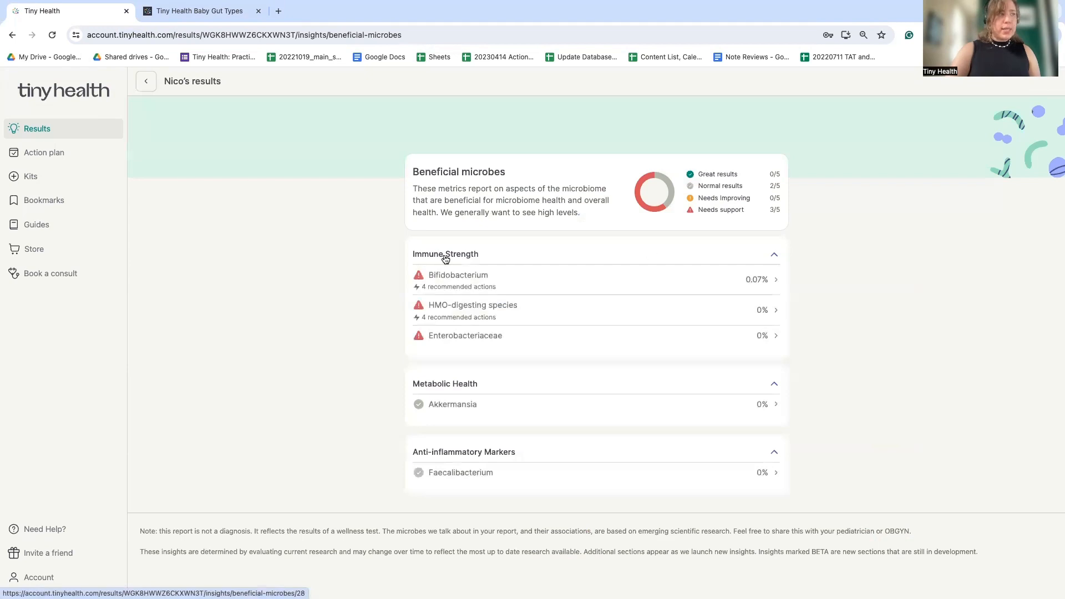
{"action": "mouse_move", "coordinate": [485, 283]}
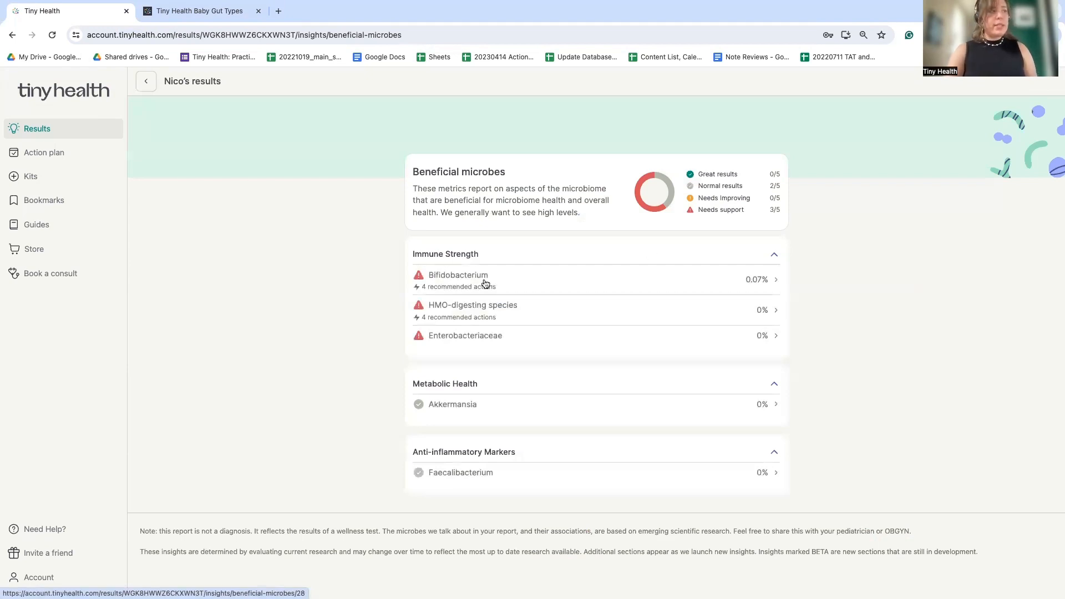
Step: View the Bifidobacterium and HMO-digesting species details, then return to the overview
{"action": "left_click", "coordinate": [457, 279]}
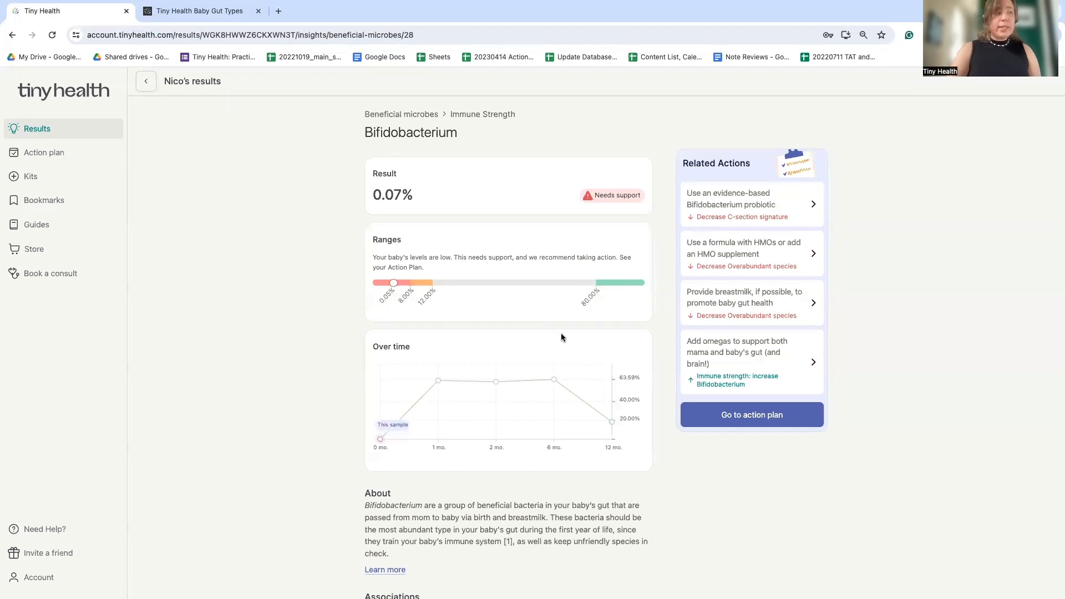
{"action": "mouse_move", "coordinate": [439, 380]}
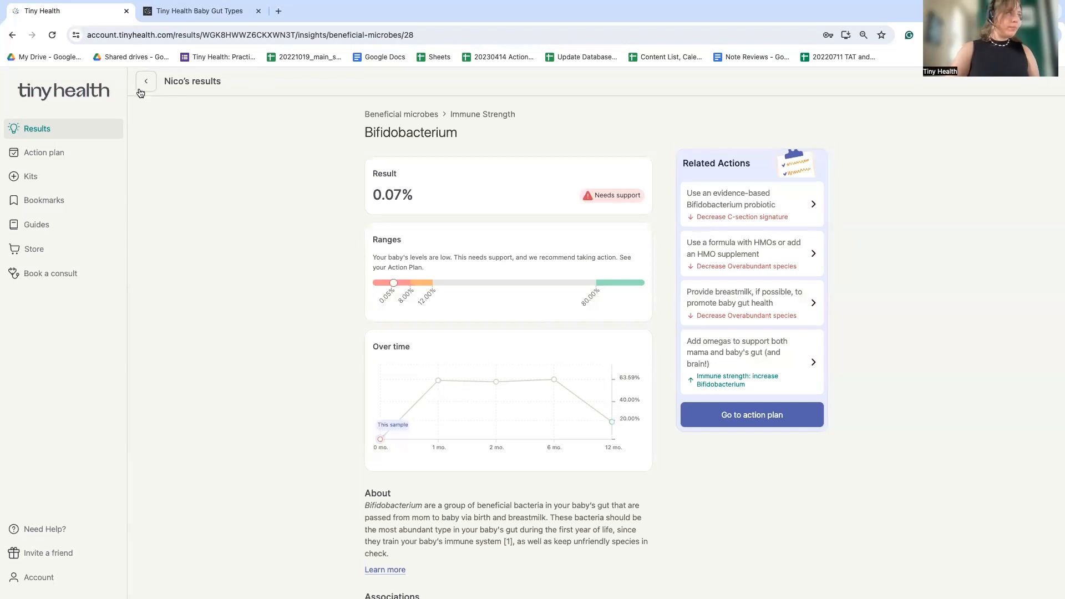
{"action": "left_click", "coordinate": [146, 81]}
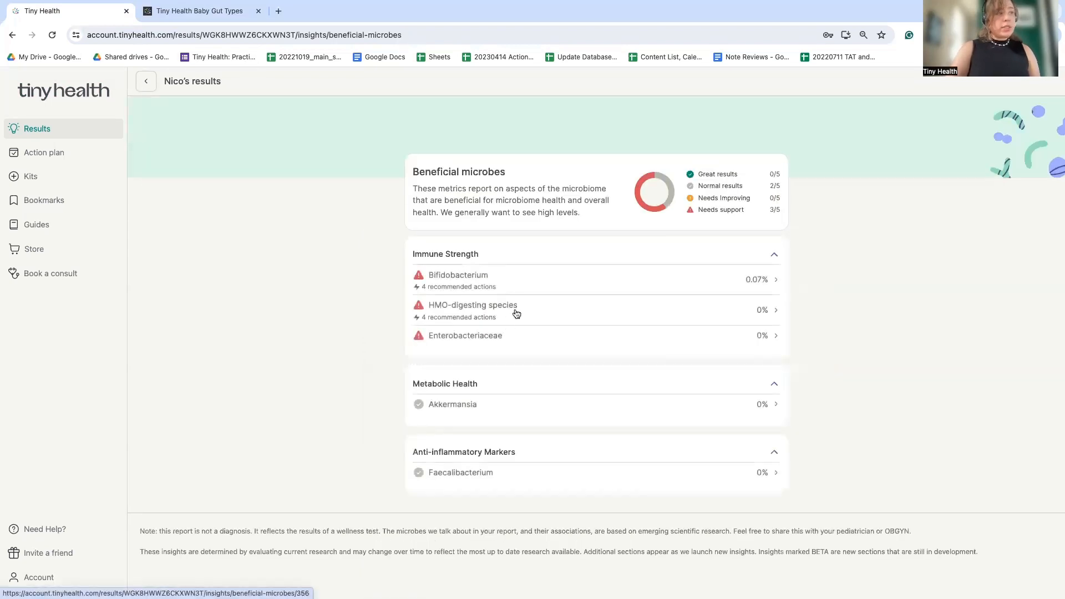
{"action": "left_click", "coordinate": [472, 304]}
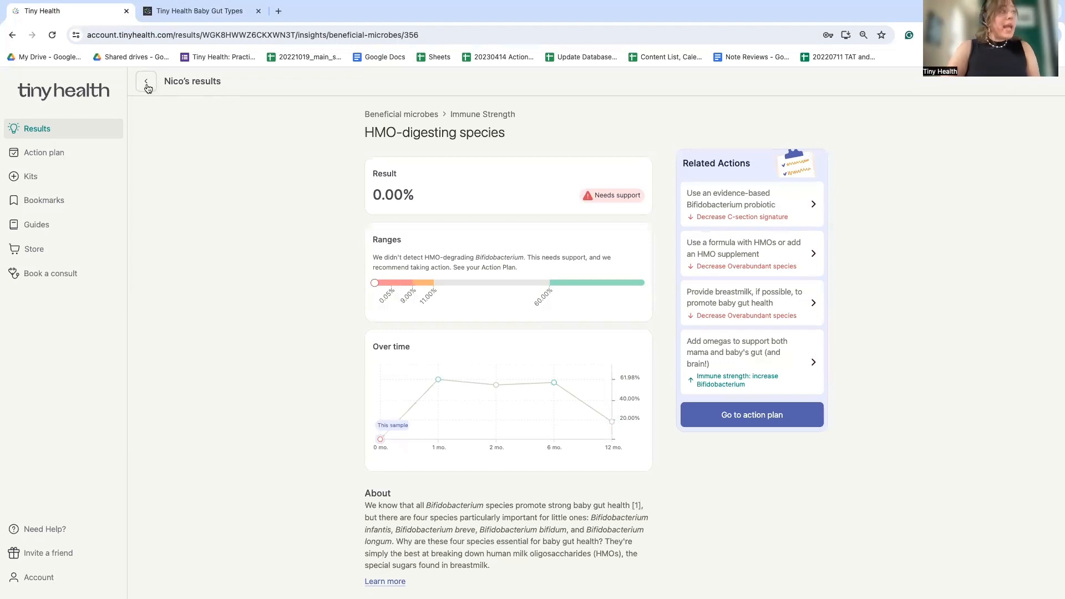
{"action": "left_click", "coordinate": [145, 81]}
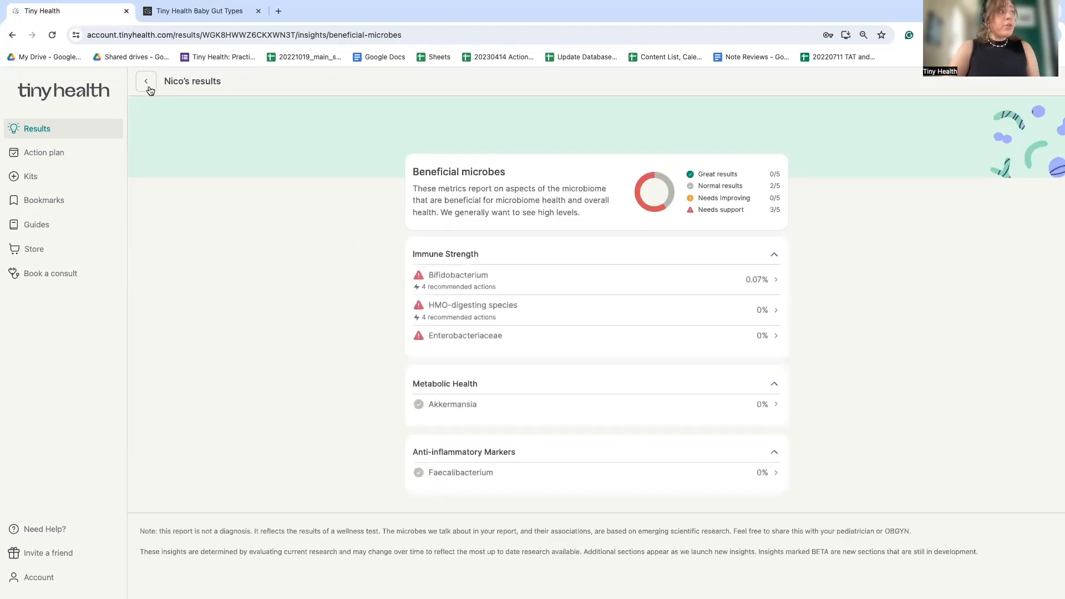
{"action": "left_click", "coordinate": [146, 81]}
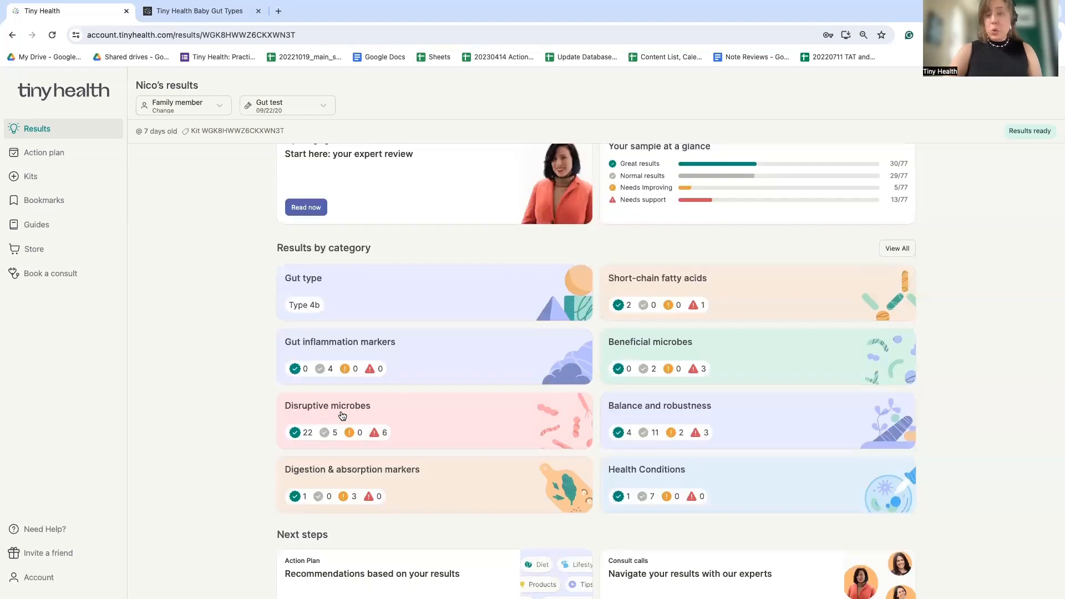
Step: Open Disruptive microbes results, then the Other HMOs detail page rated 93.20
{"action": "left_click", "coordinate": [351, 469]}
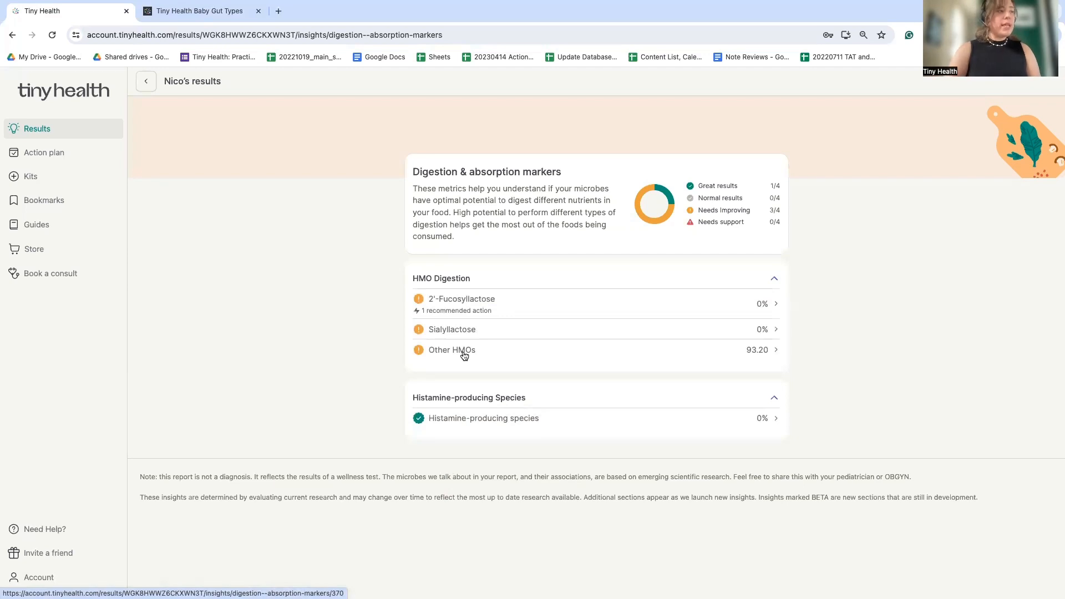
{"action": "left_click", "coordinate": [452, 350]}
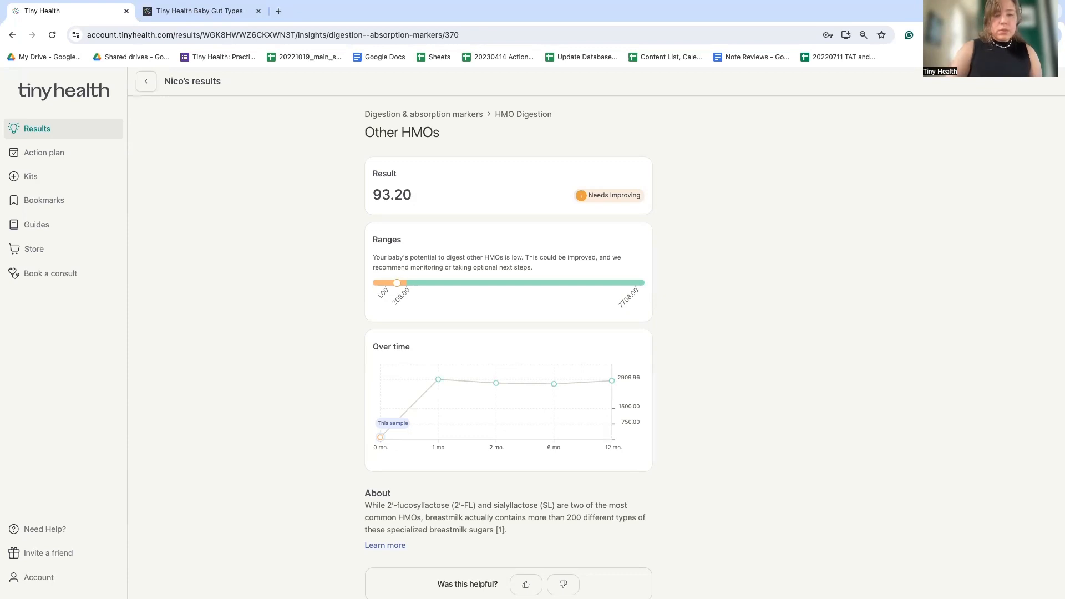
{"action": "mouse_move", "coordinate": [142, 317]}
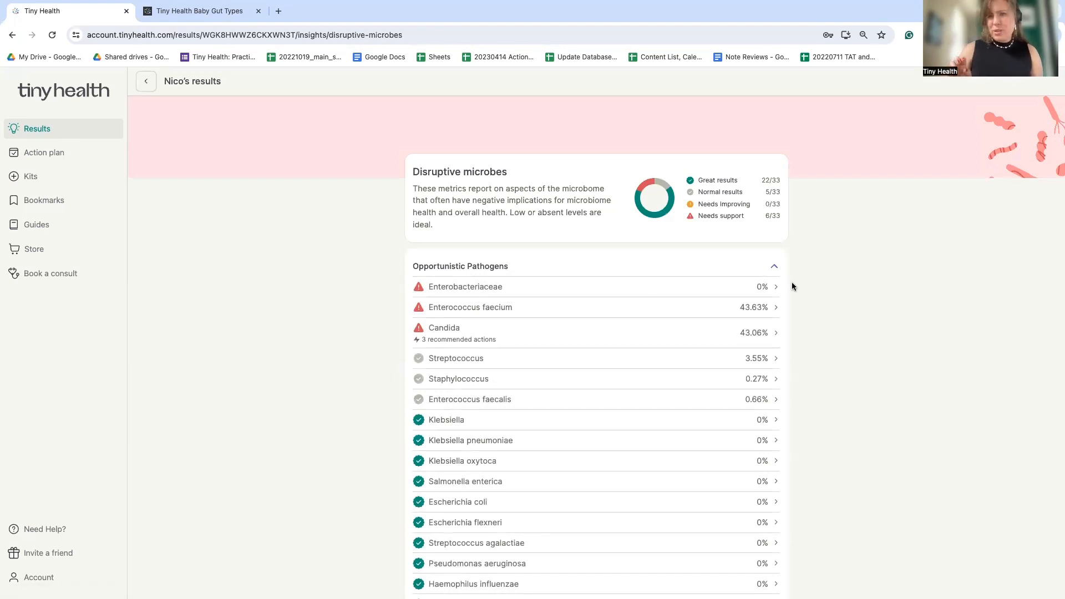
{"action": "left_click", "coordinate": [465, 286]}
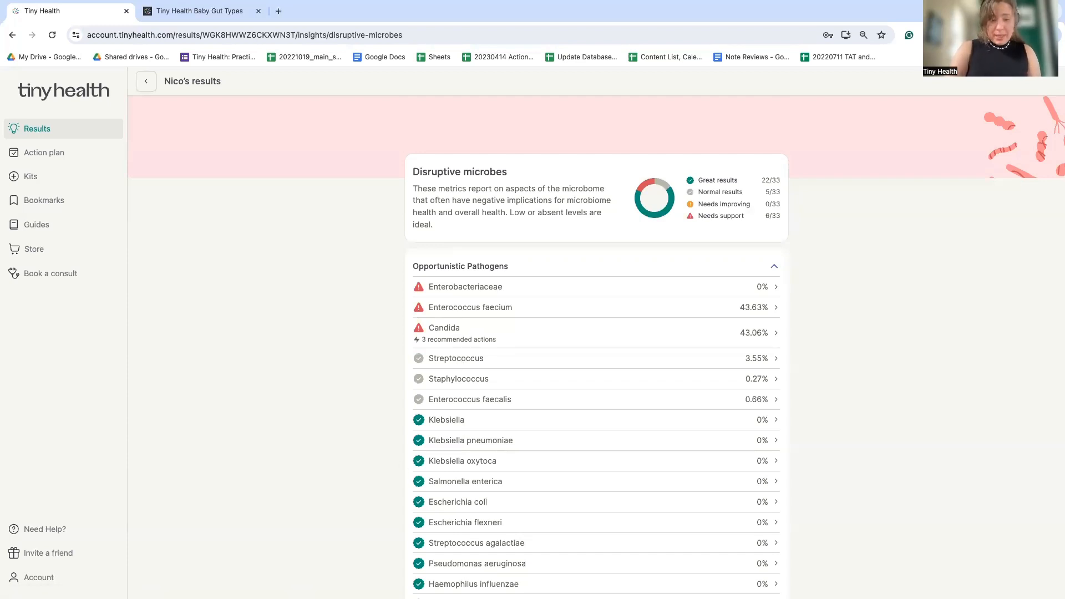
{"action": "mouse_move", "coordinate": [392, 446]}
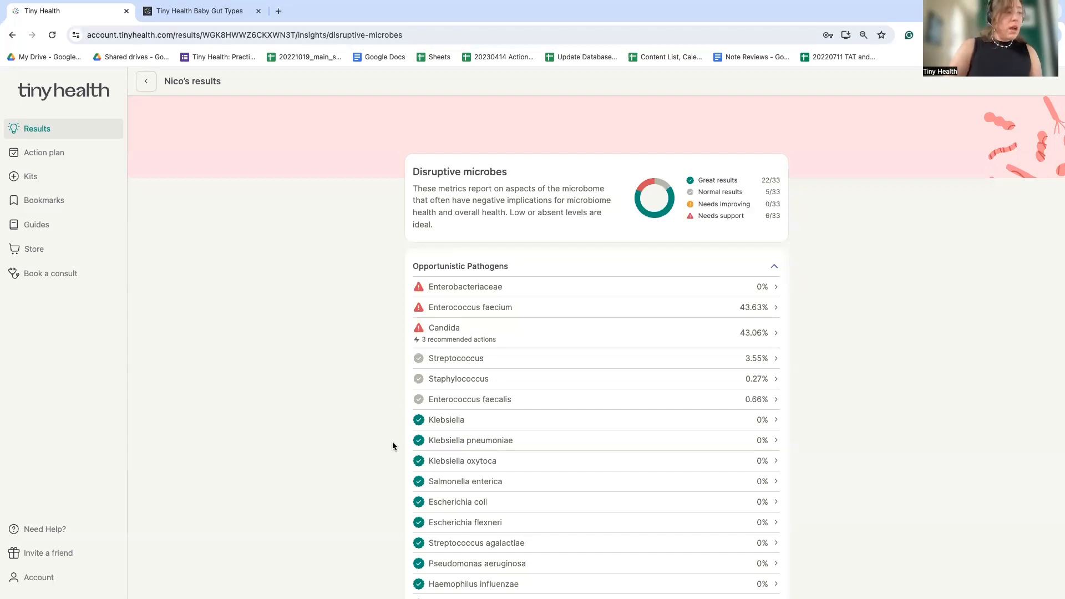
{"action": "scroll", "scroll_direction": "down", "scroll_amount": 3}
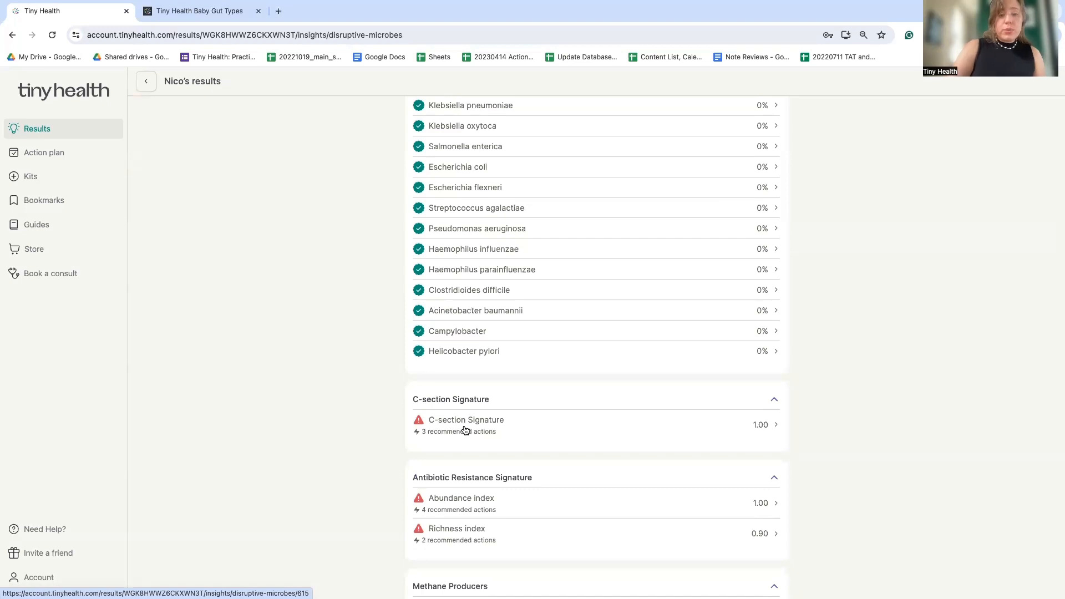
Step: Open the C-section Signature detail rated 1.00, needing support
{"action": "left_click", "coordinate": [466, 420]}
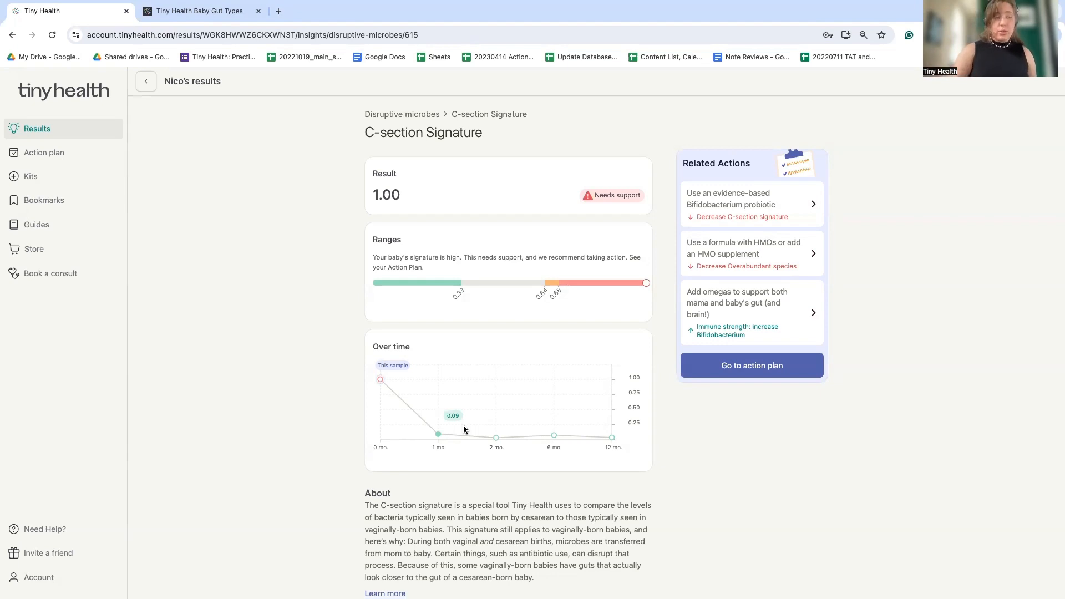
{"action": "mouse_move", "coordinate": [354, 529]}
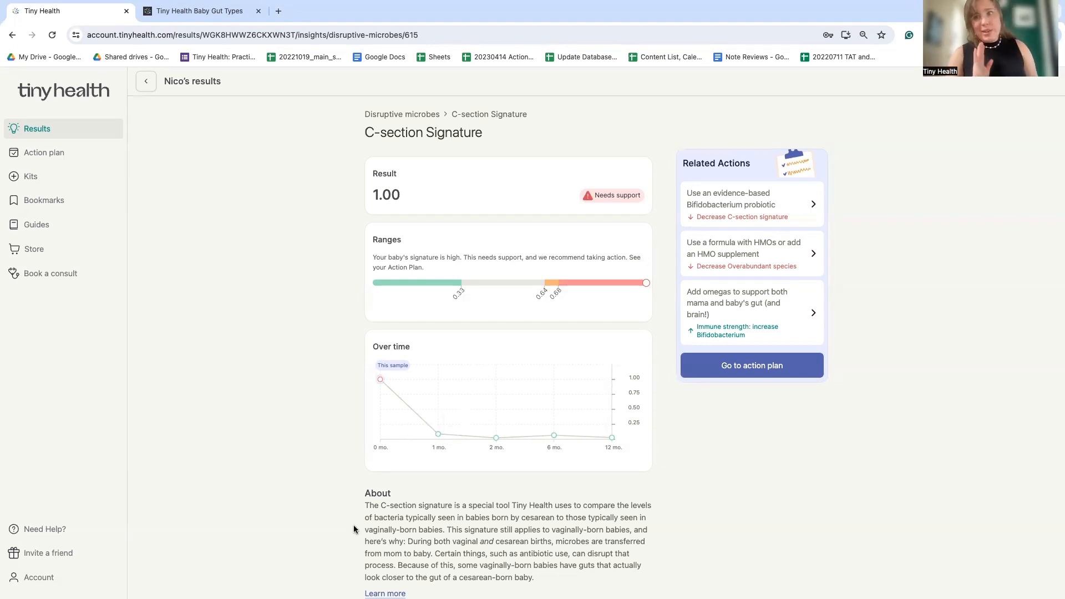
{"action": "mouse_move", "coordinate": [380, 378]}
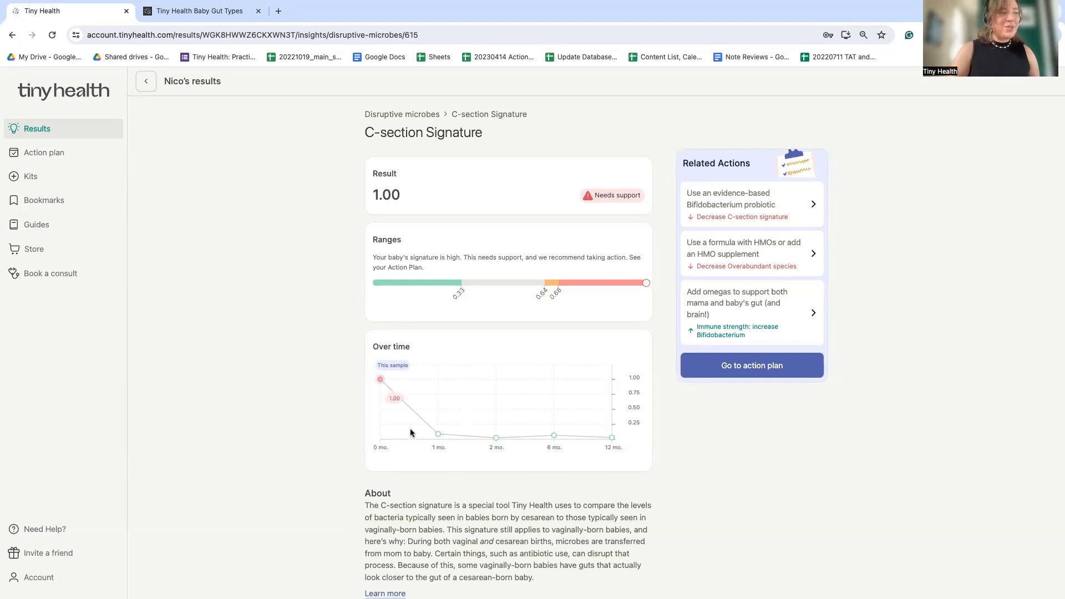
{"action": "mouse_move", "coordinate": [435, 450]}
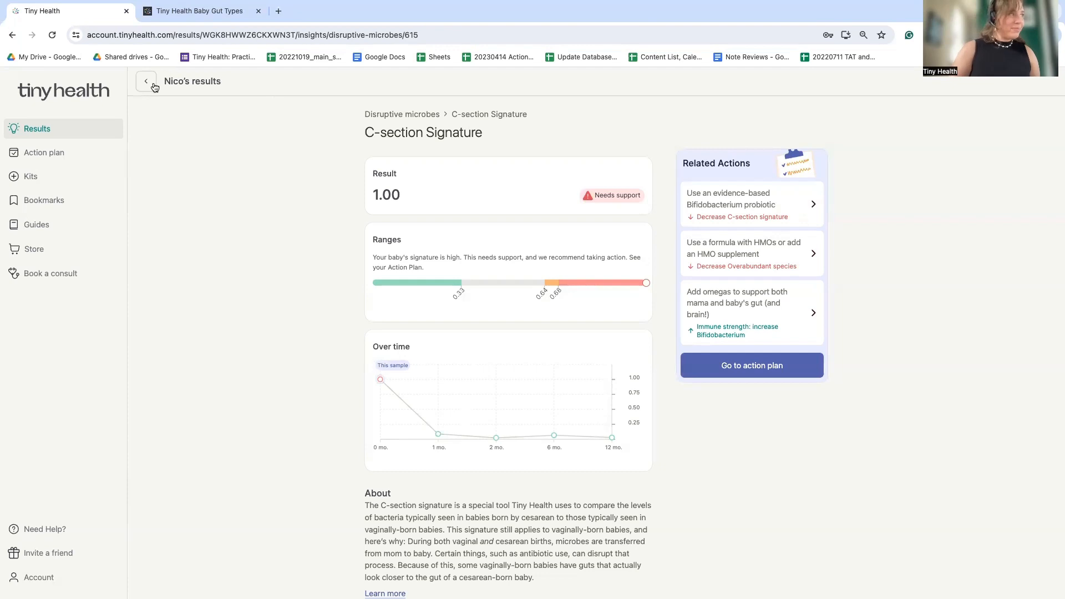
Step: Go back twice from the C-section Signature detail toward the results overview
{"action": "left_click", "coordinate": [146, 81]}
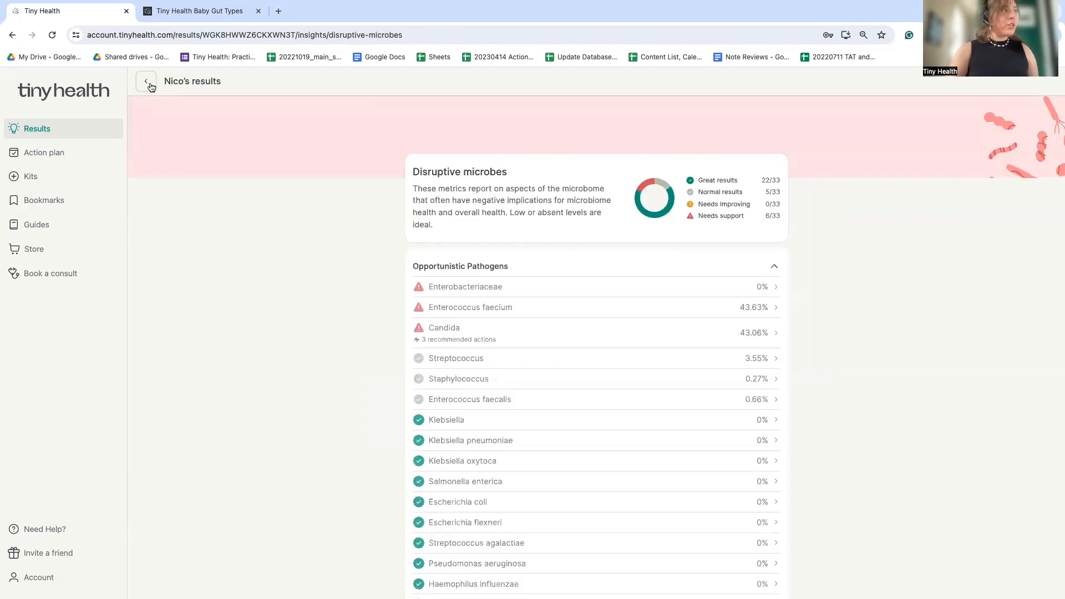
{"action": "left_click", "coordinate": [145, 82]}
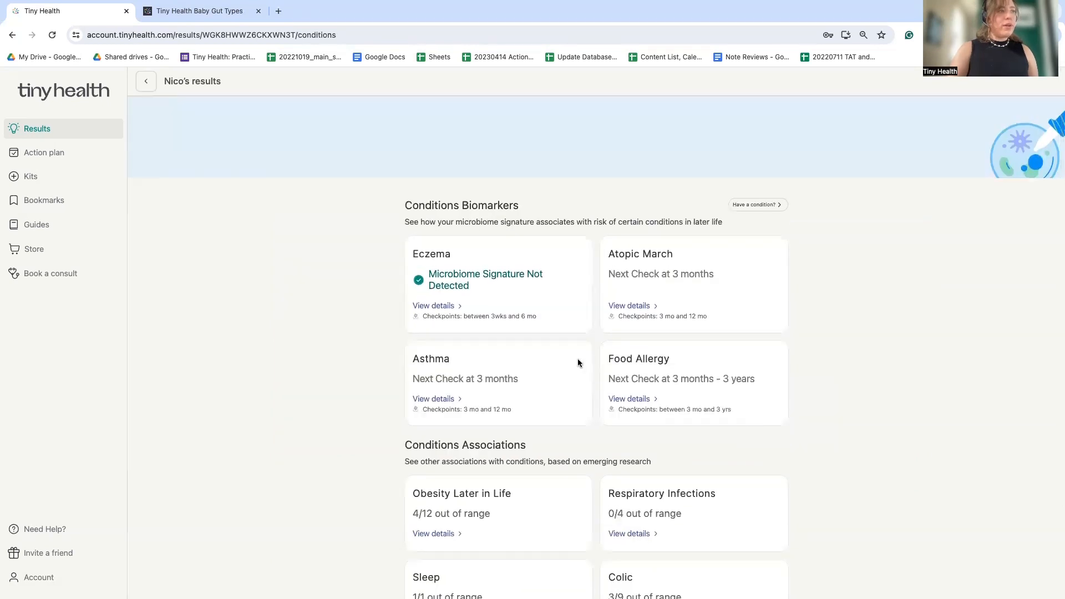
{"action": "mouse_move", "coordinate": [664, 345]}
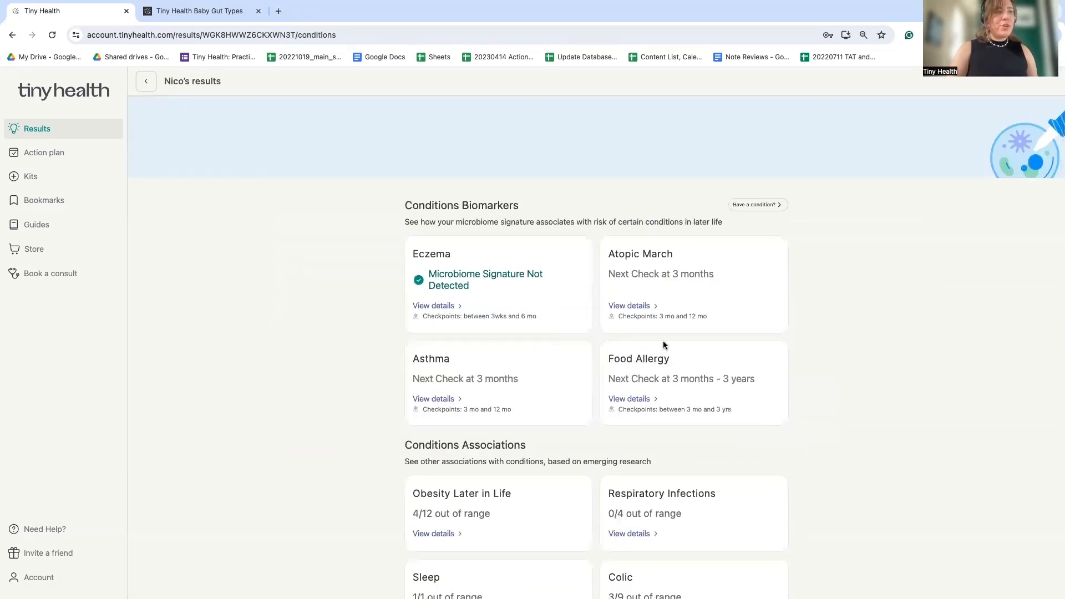
{"action": "mouse_move", "coordinate": [688, 285]}
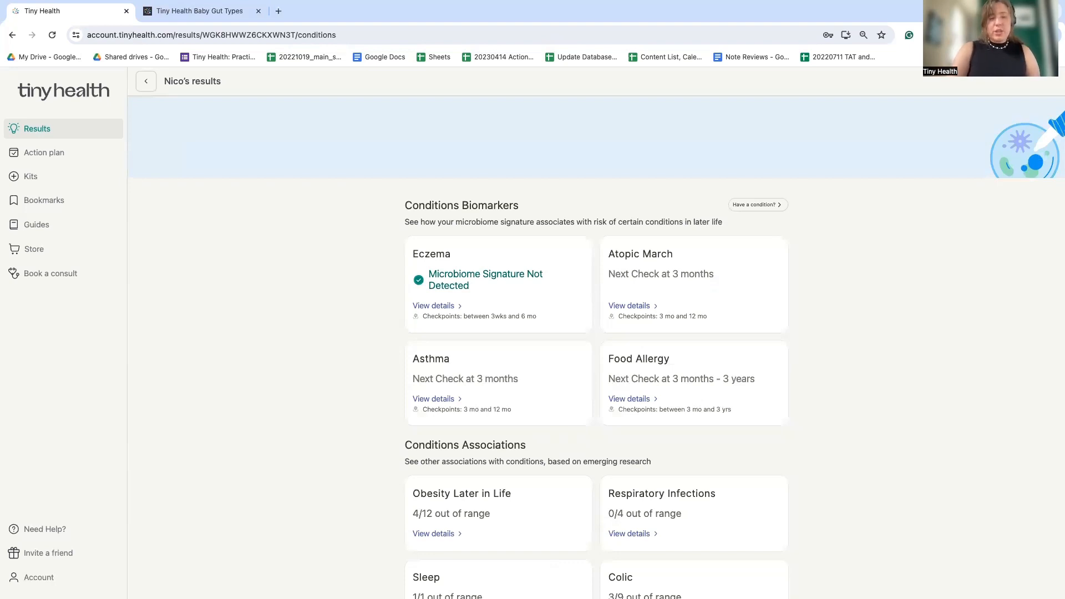
{"action": "mouse_move", "coordinate": [70, 128]}
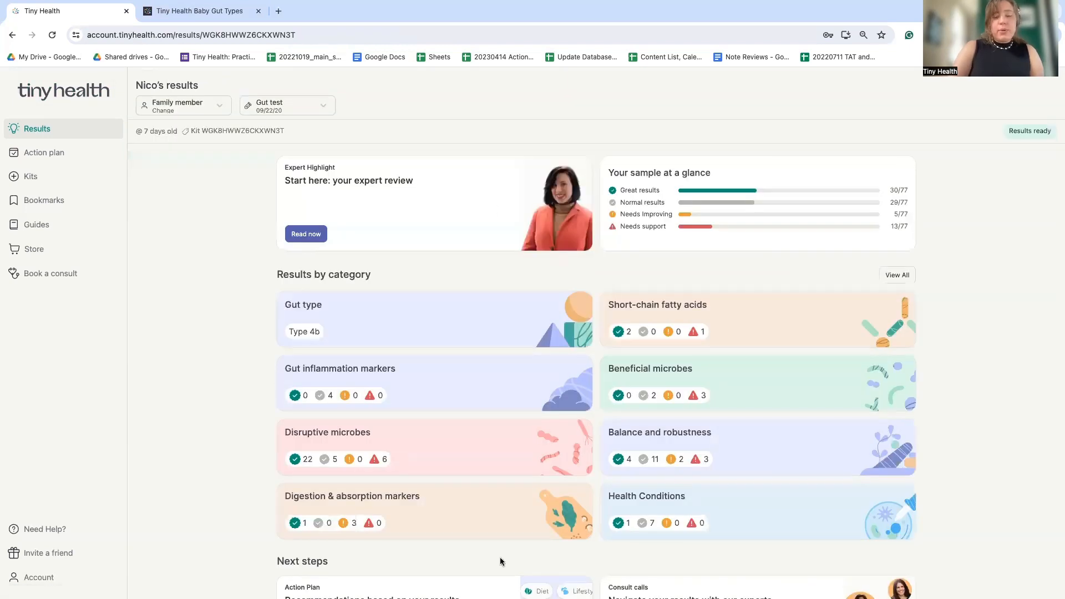
Step: Scroll to Dive deeper and open the Microbiome Seeding details, showing 52% from Maria
{"action": "scroll", "scroll_direction": "down", "scroll_amount": 3}
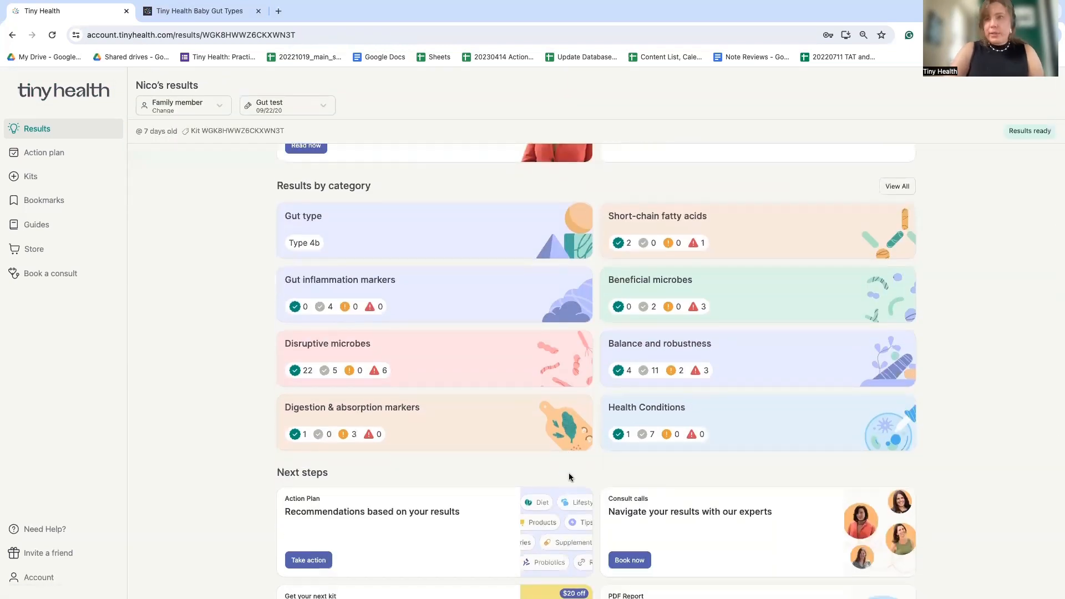
{"action": "scroll", "scroll_direction": "down", "scroll_amount": 3}
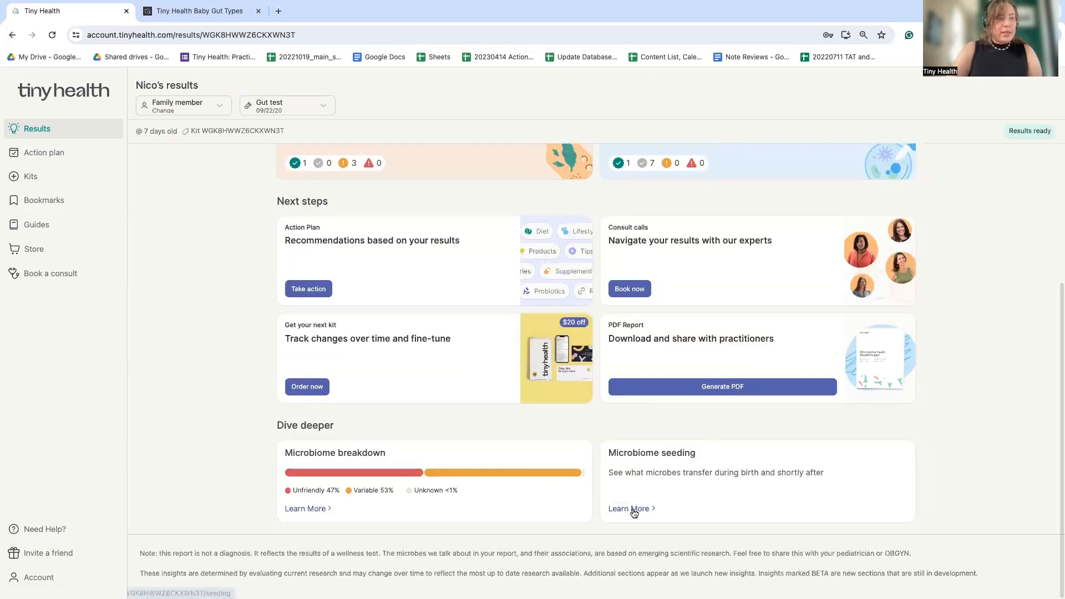
{"action": "left_click", "coordinate": [629, 509]}
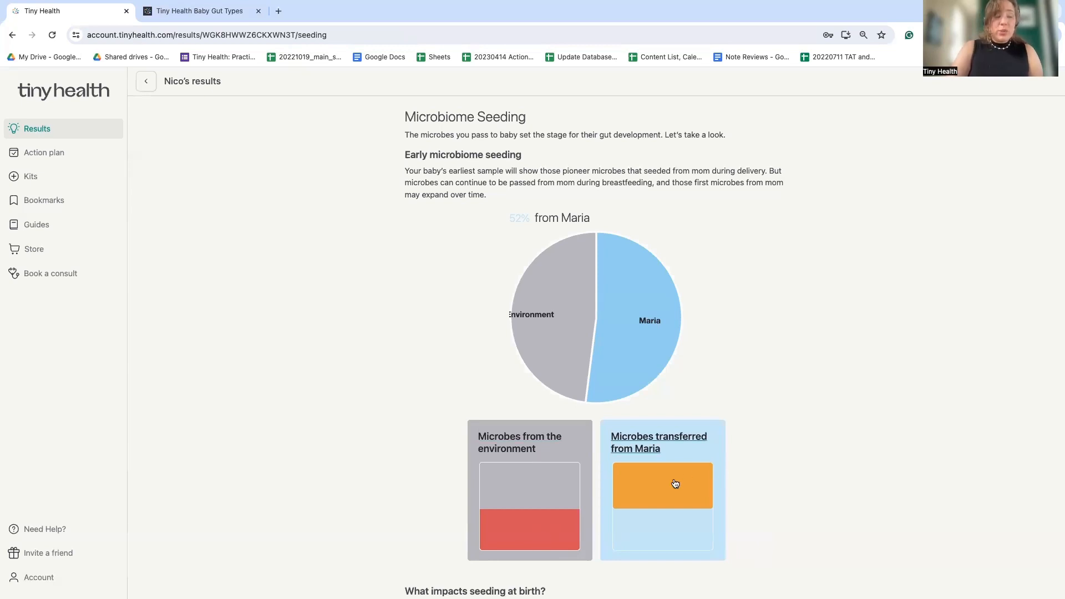
{"action": "mouse_move", "coordinate": [647, 453]}
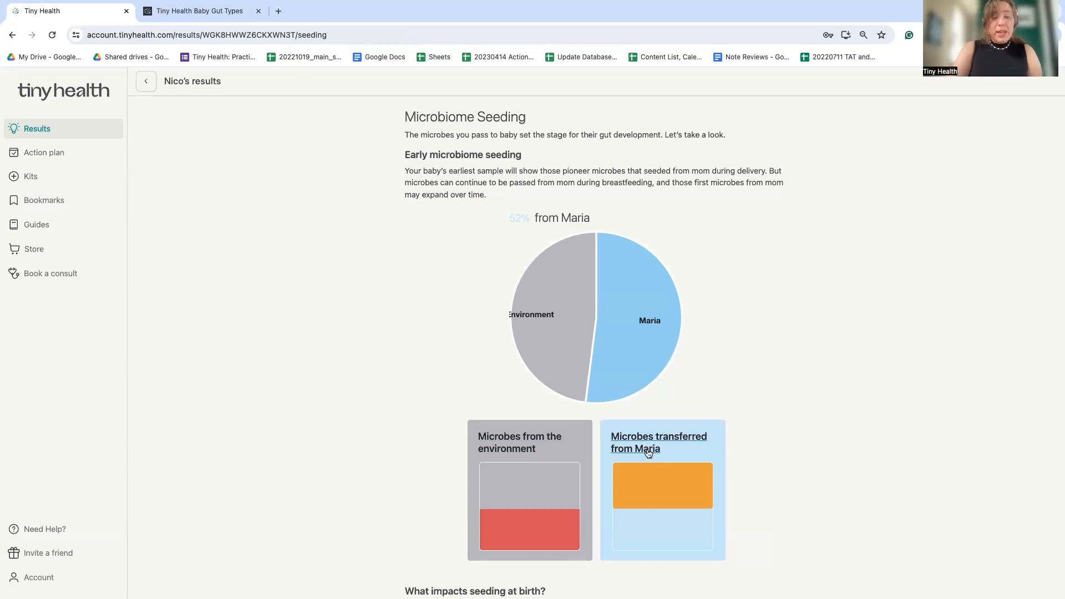
{"action": "left_click", "coordinate": [657, 442]}
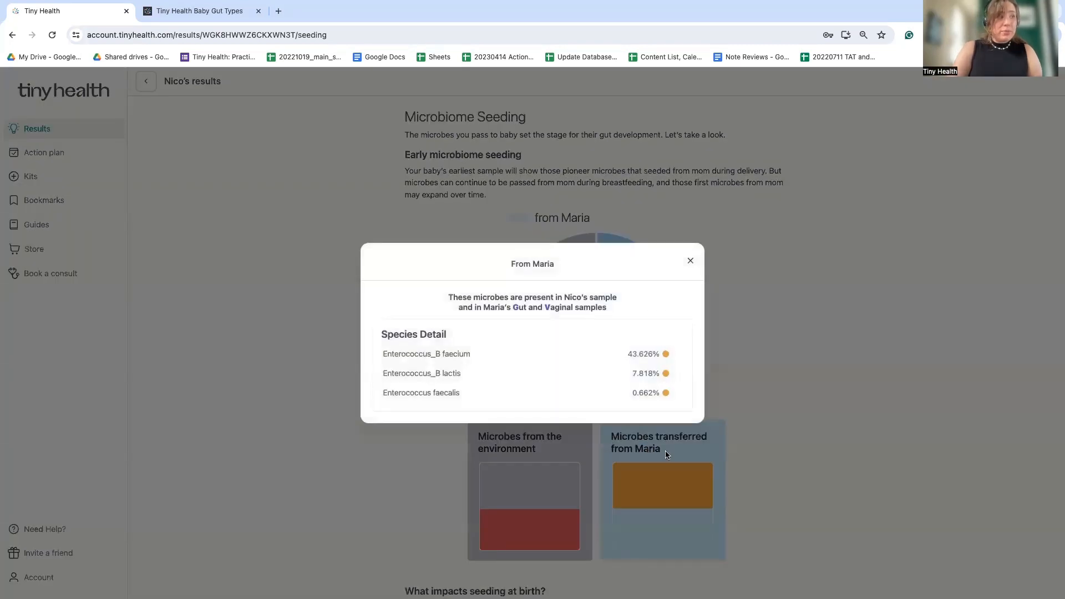
{"action": "left_click", "coordinate": [689, 260]}
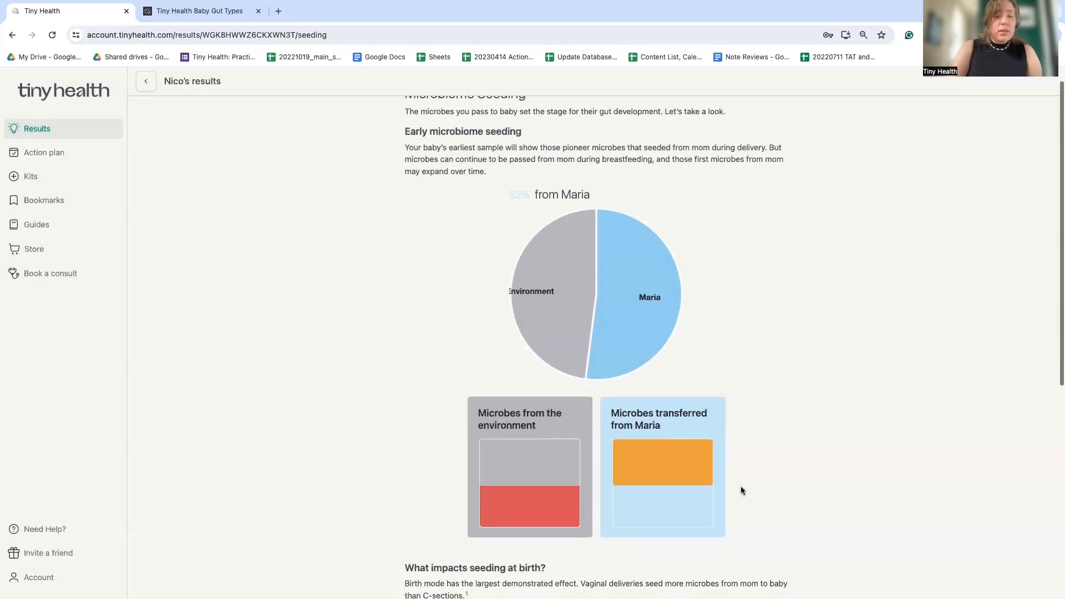
{"action": "scroll", "scroll_direction": "down", "scroll_amount": 3}
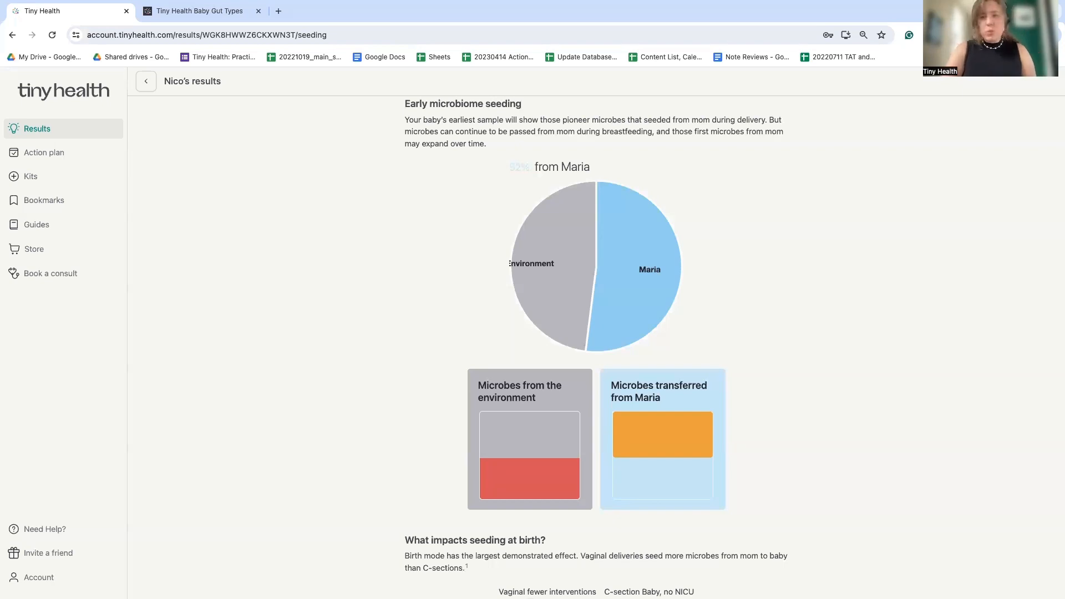
{"action": "mouse_move", "coordinate": [45, 152]}
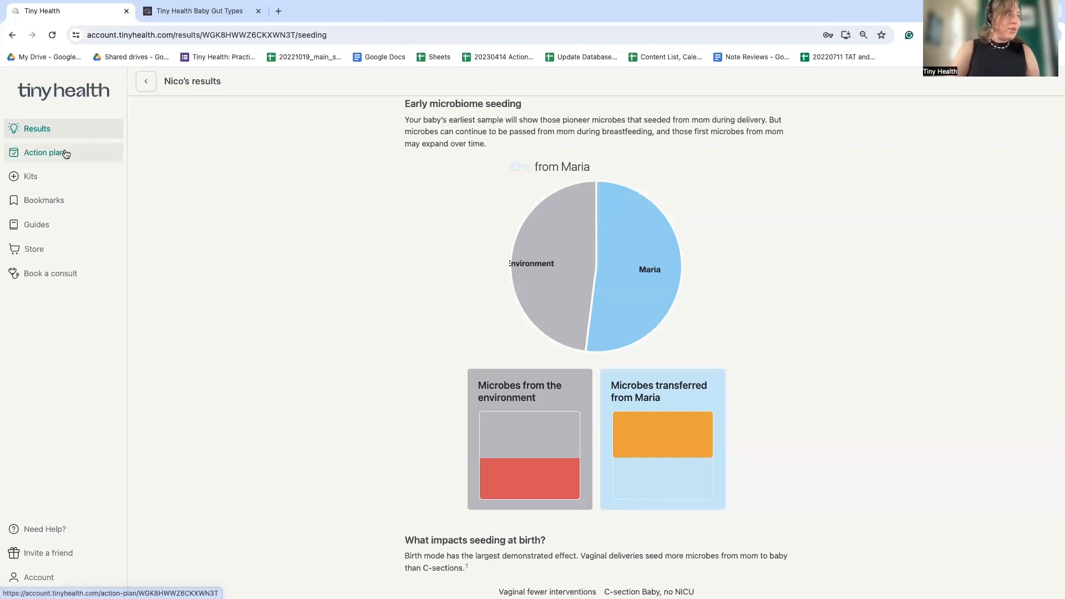
Step: Open Nico's action plan and read the Bifidobacterium probiotic recommendation and its FAQs
{"action": "left_click", "coordinate": [45, 152]}
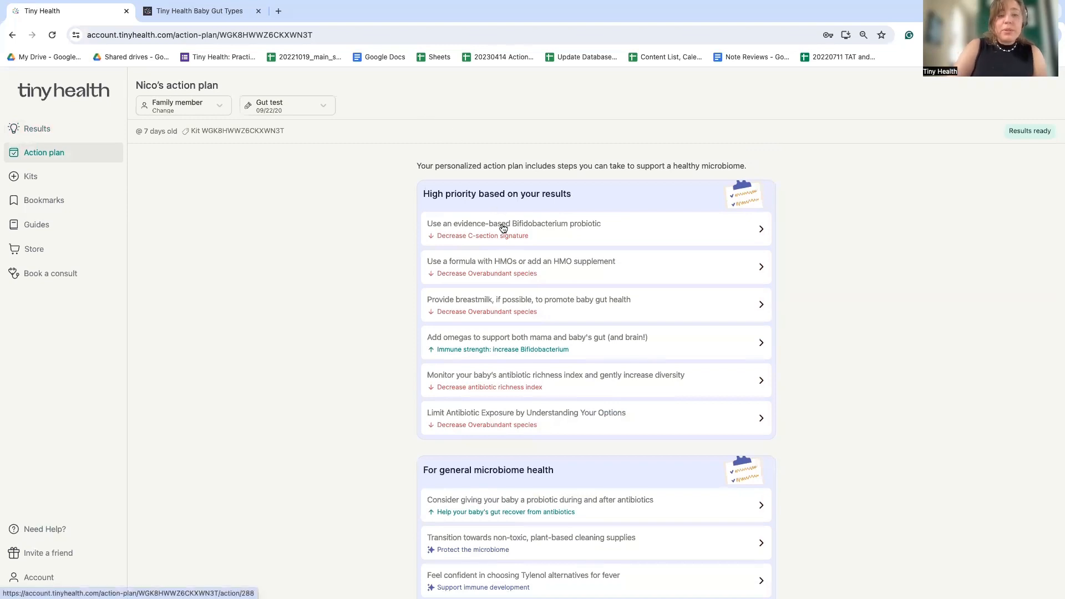
{"action": "left_click", "coordinate": [515, 228]}
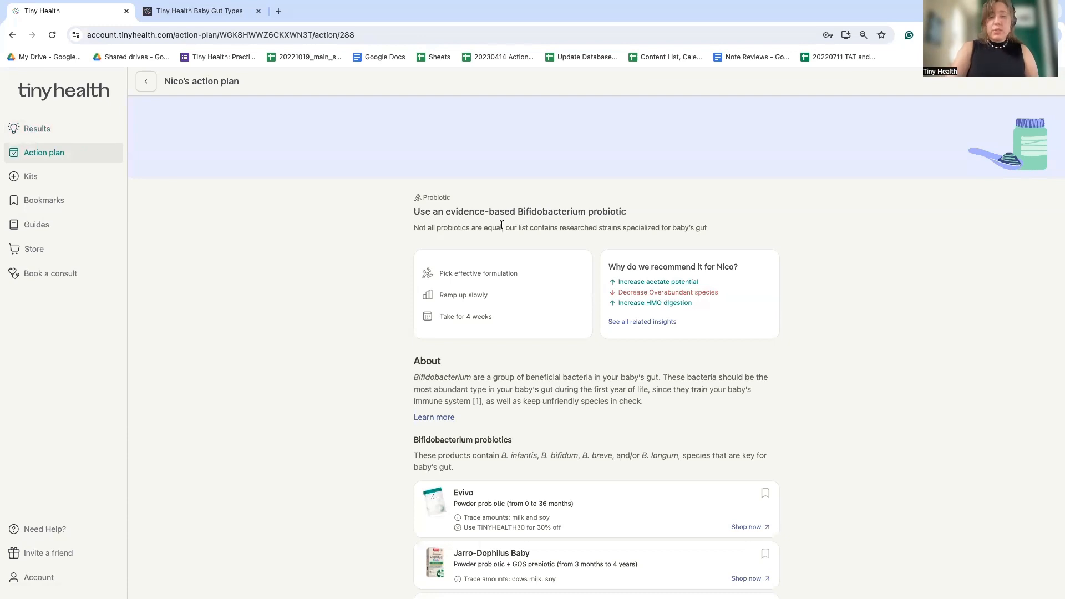
{"action": "mouse_move", "coordinate": [487, 388]}
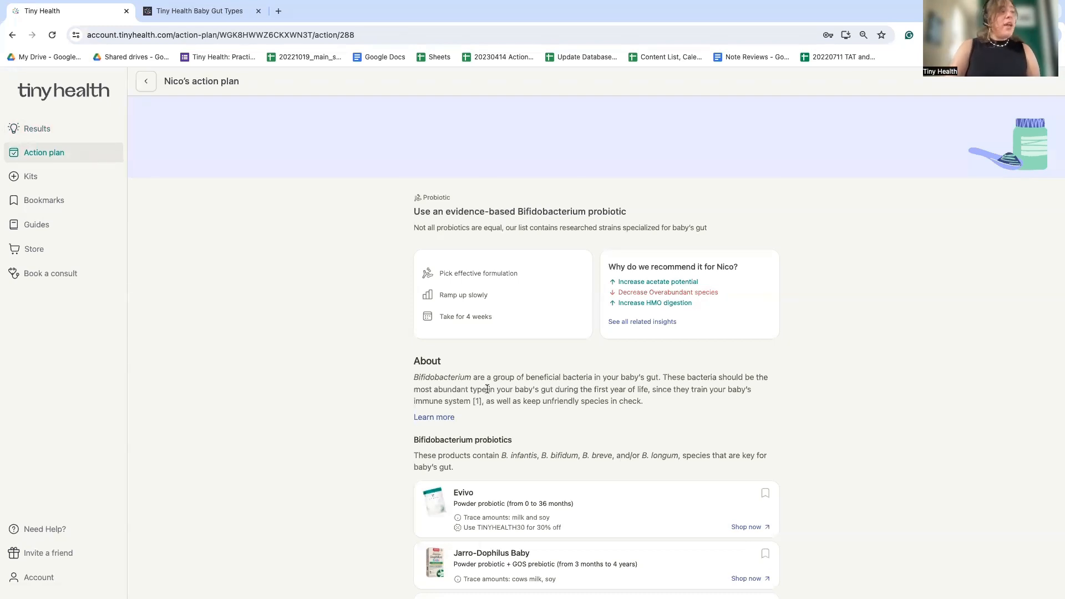
{"action": "scroll", "scroll_direction": "down", "scroll_amount": 3}
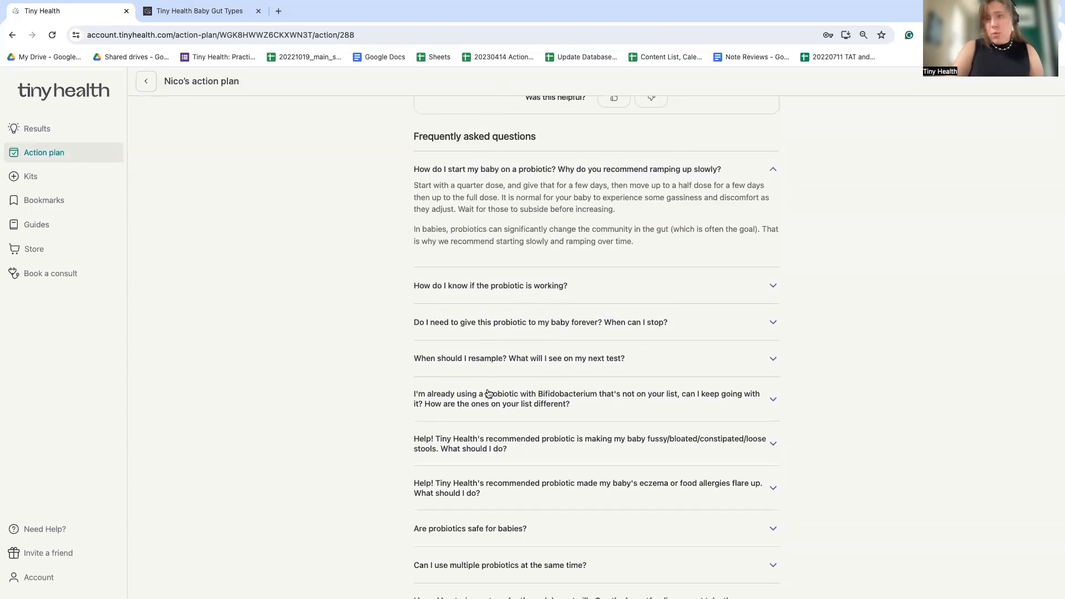
{"action": "scroll", "scroll_direction": "down", "scroll_amount": 3}
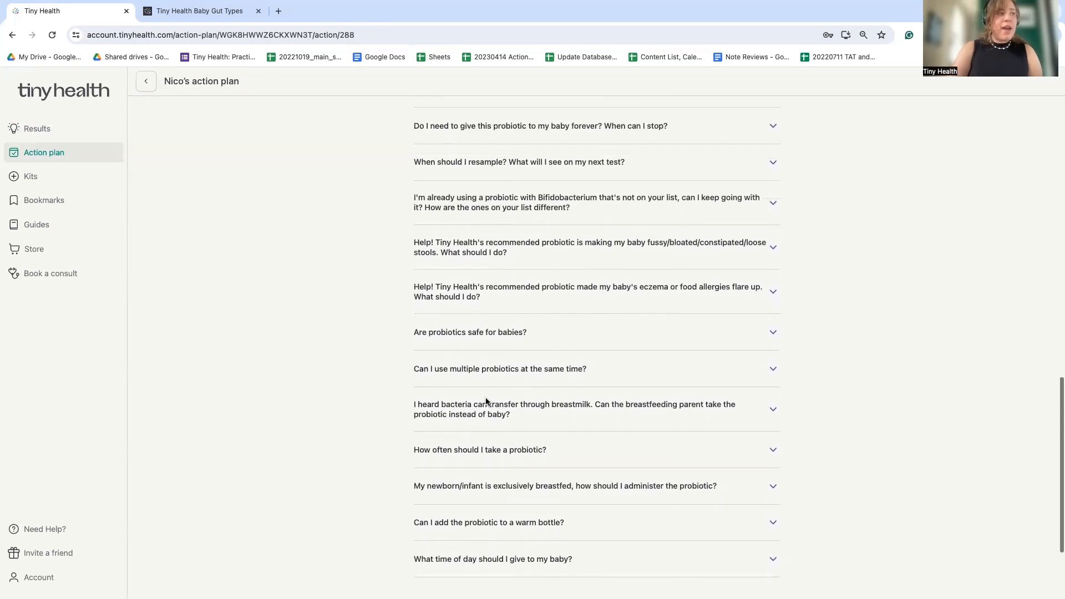
{"action": "scroll", "scroll_direction": "down", "scroll_amount": 3}
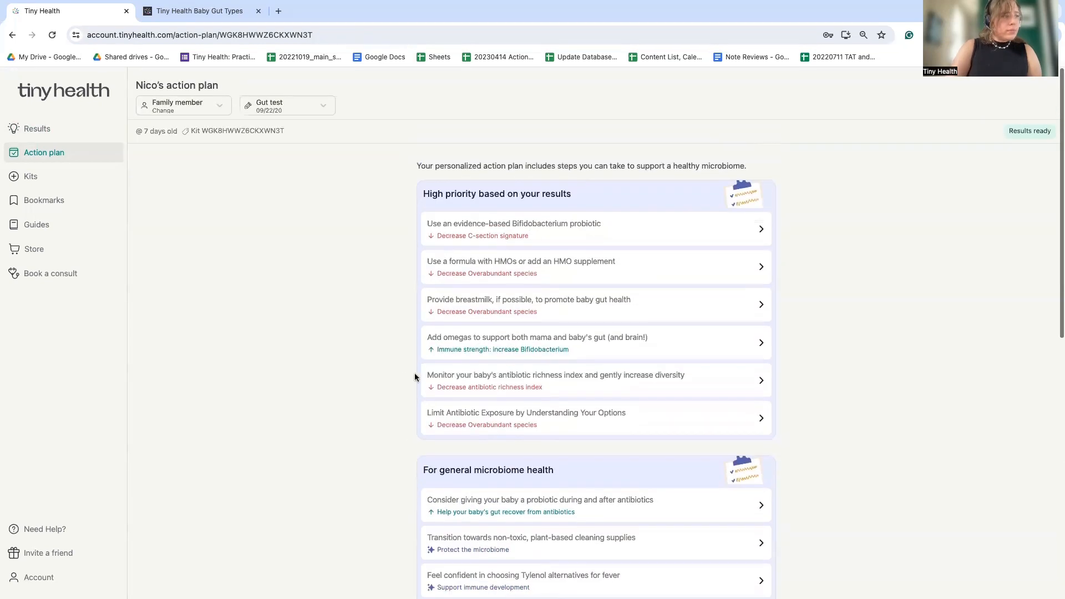
{"action": "mouse_move", "coordinate": [481, 348]}
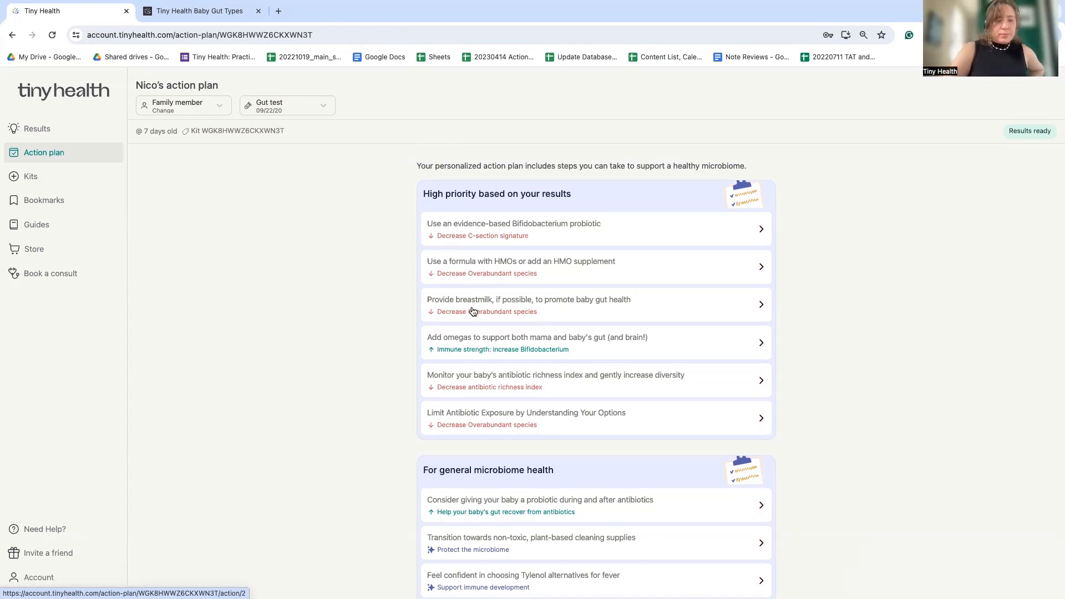
{"action": "scroll", "scroll_direction": "down", "scroll_amount": 3}
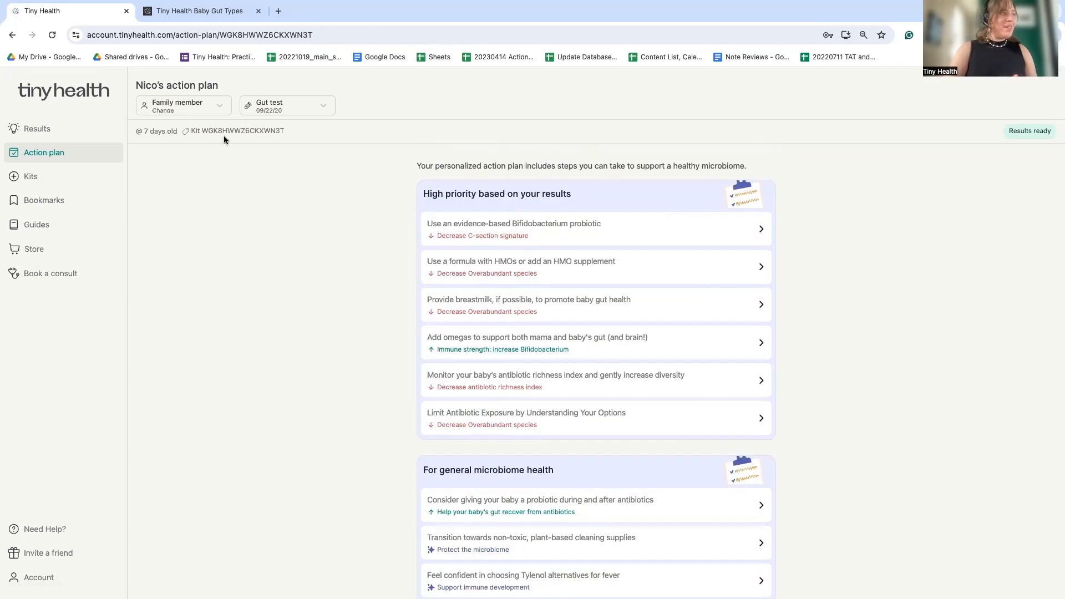
Step: Switch the gut test dropdown to the 10/15/20 test
{"action": "left_click", "coordinate": [285, 106]}
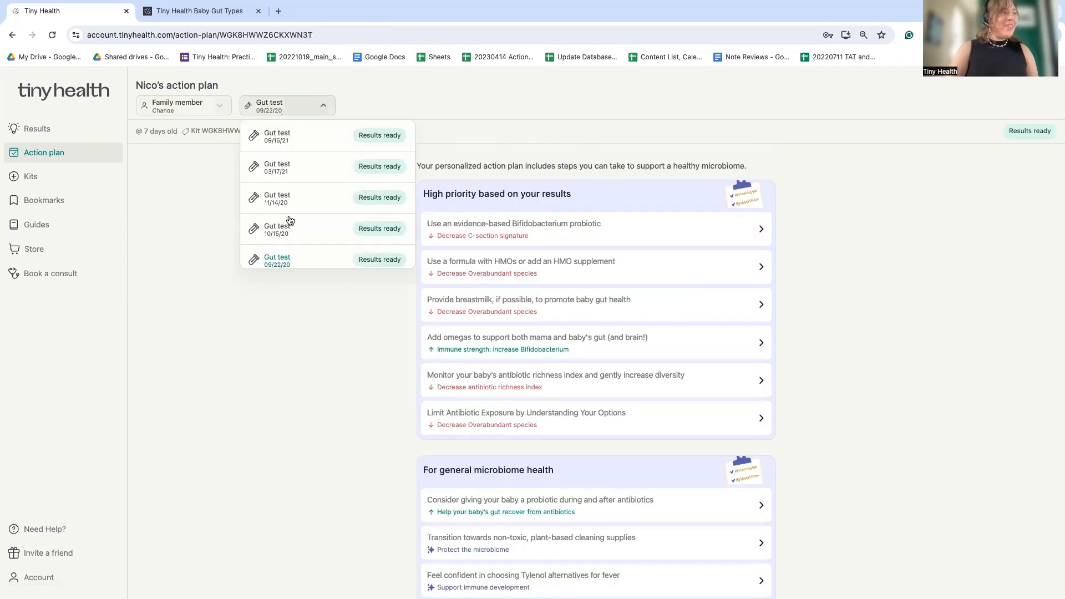
{"action": "left_click", "coordinate": [277, 229]}
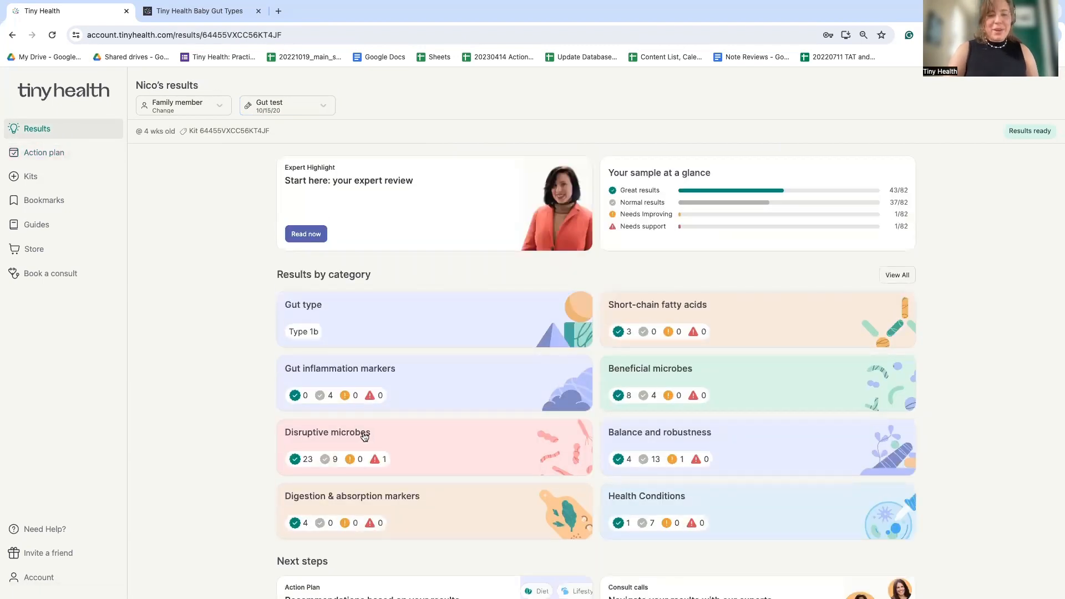
{"action": "mouse_move", "coordinate": [395, 349]}
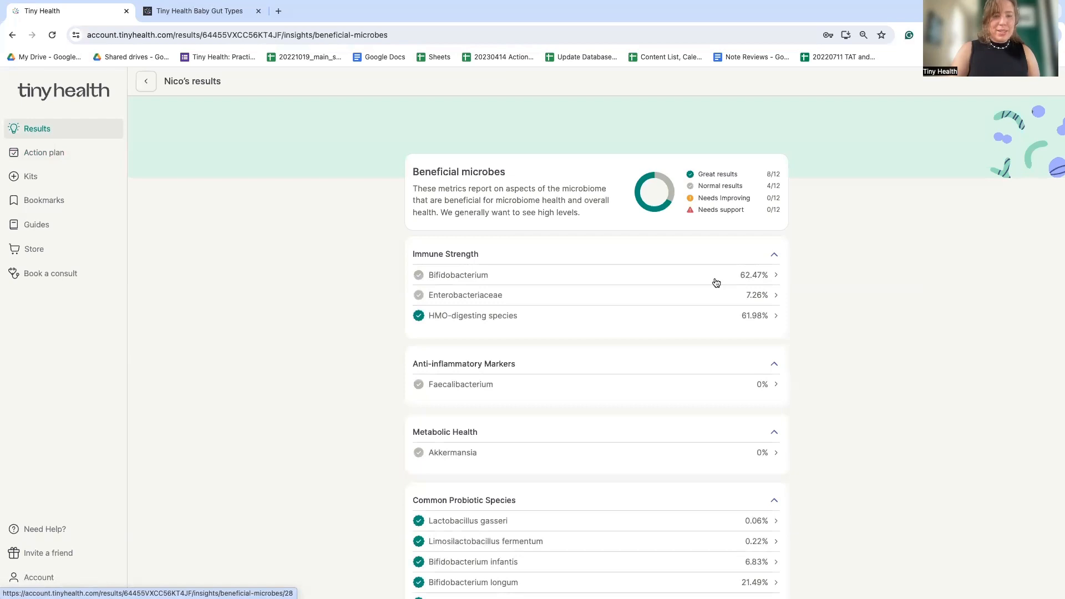
Step: View the Digestion & absorption markers, then return to the 10/15/20 test results
{"action": "left_click", "coordinate": [146, 81]}
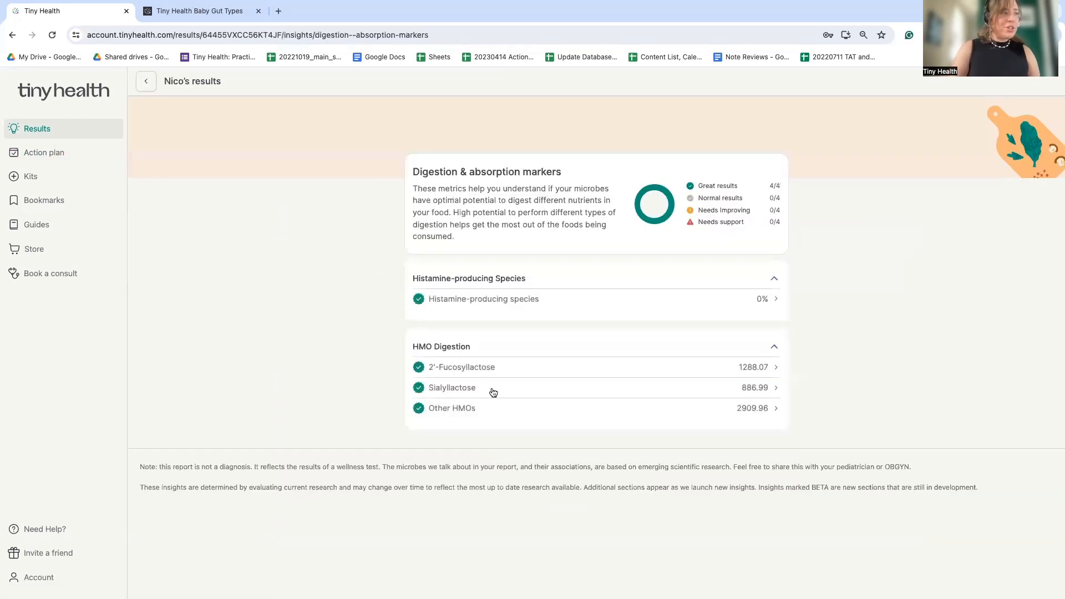
{"action": "mouse_move", "coordinate": [432, 423]}
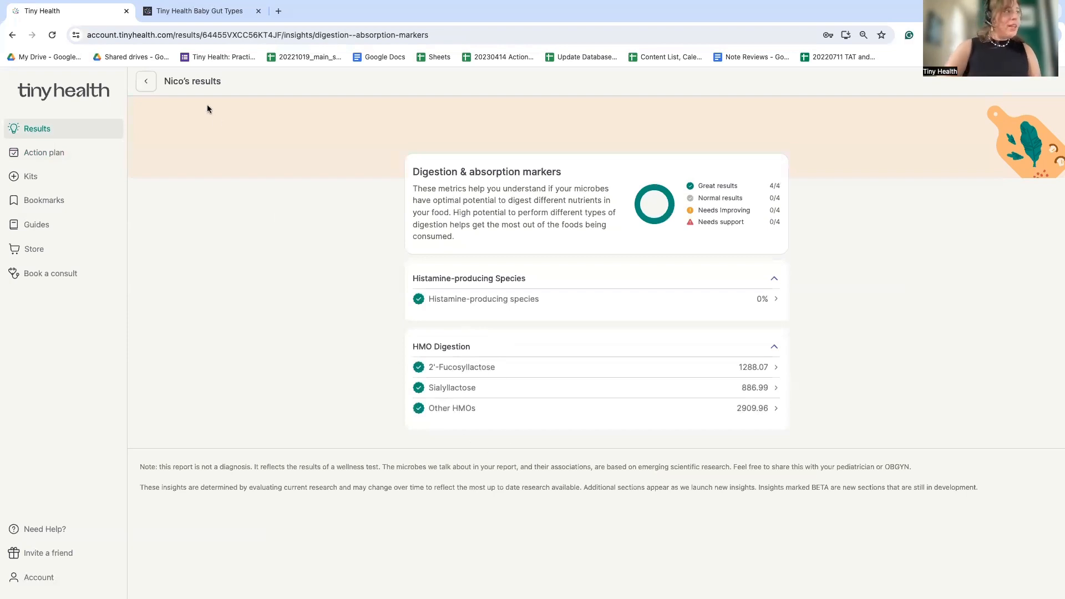
{"action": "left_click", "coordinate": [145, 81]}
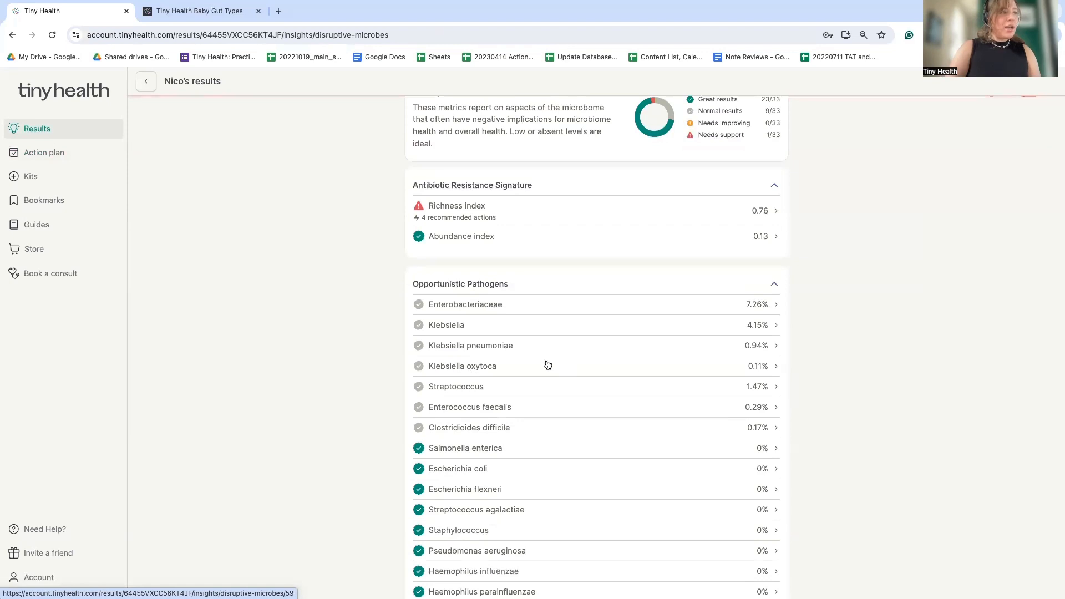
Step: Check Enterobacteriaceae at 7.26%, then view the C-section Signature score of 0.09
{"action": "left_click", "coordinate": [465, 304]}
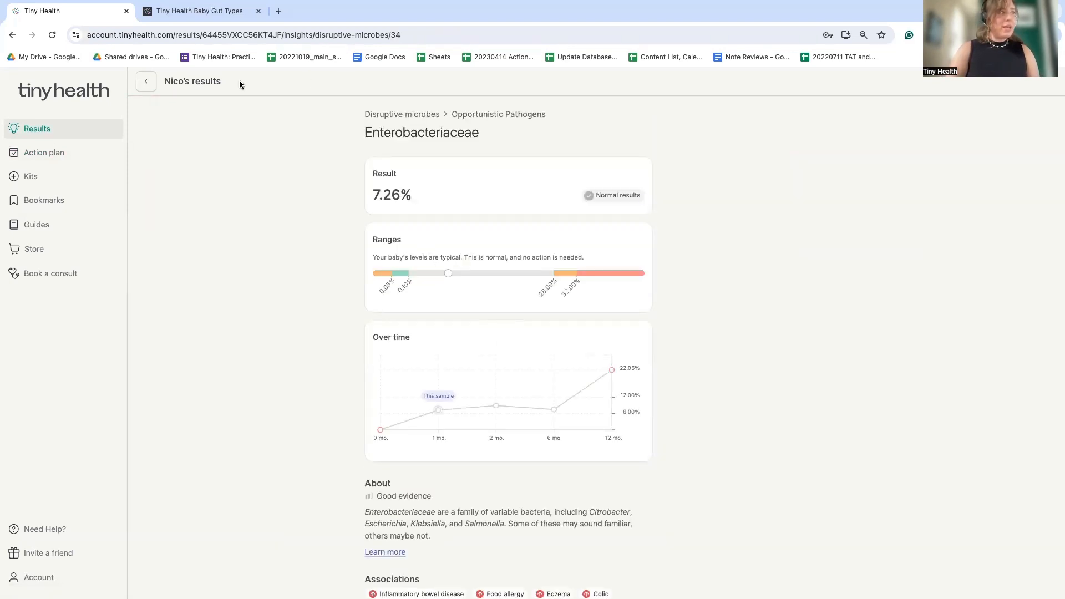
{"action": "left_click", "coordinate": [145, 81]}
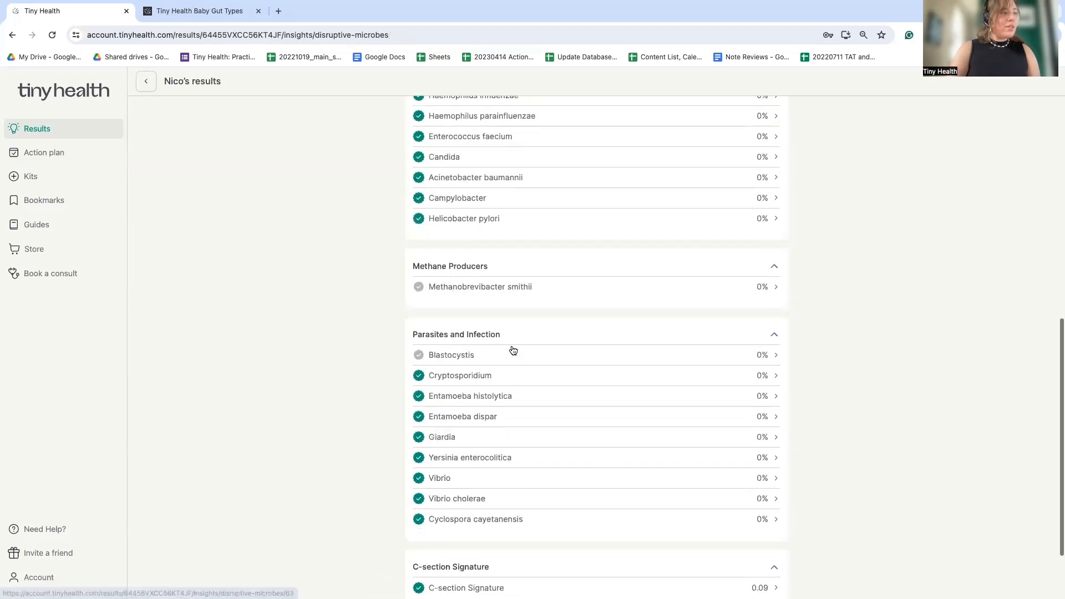
{"action": "left_click", "coordinate": [466, 587]}
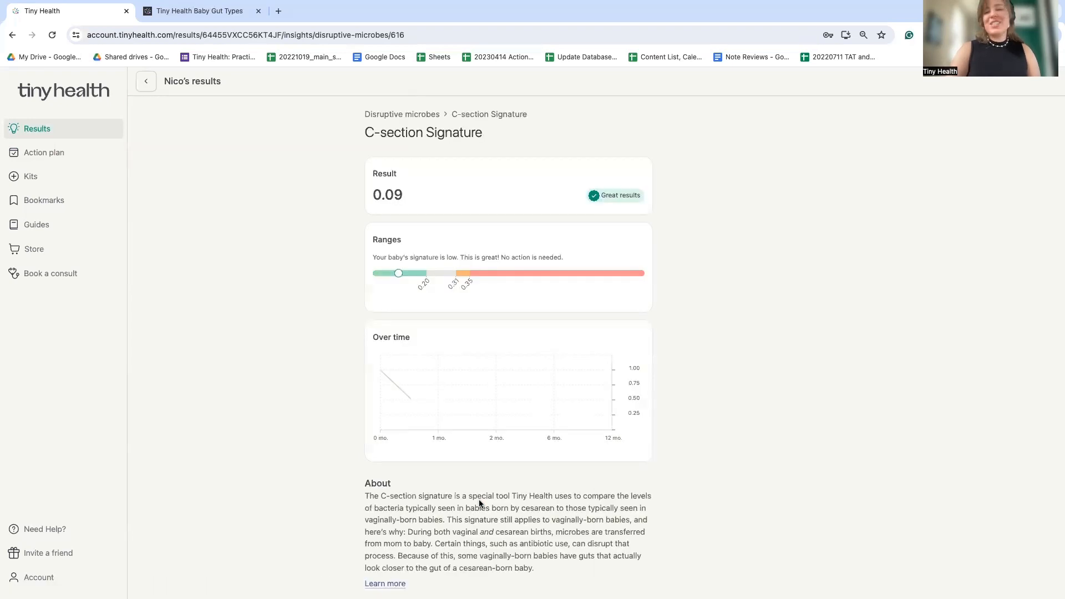